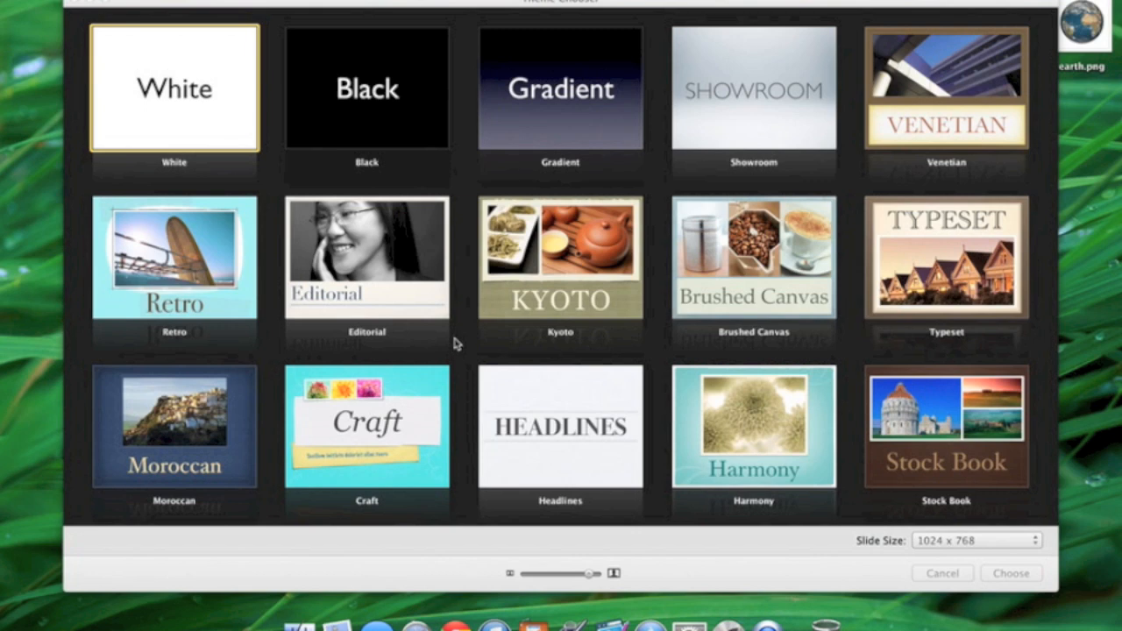
pyautogui.moveTo(651, 154)
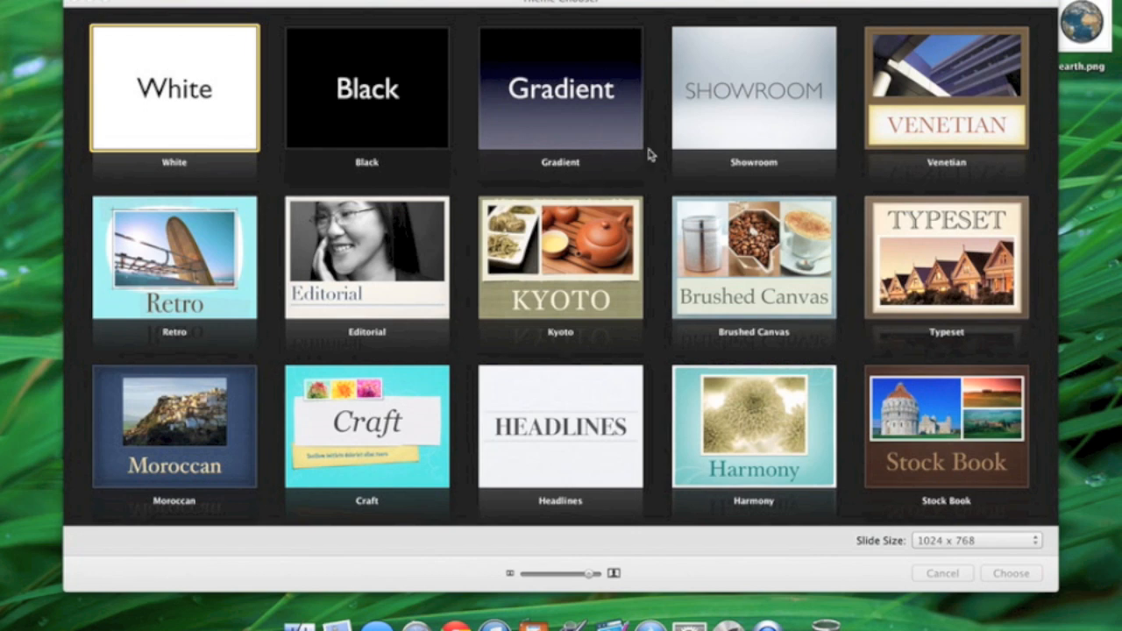
pyautogui.moveTo(701, 145)
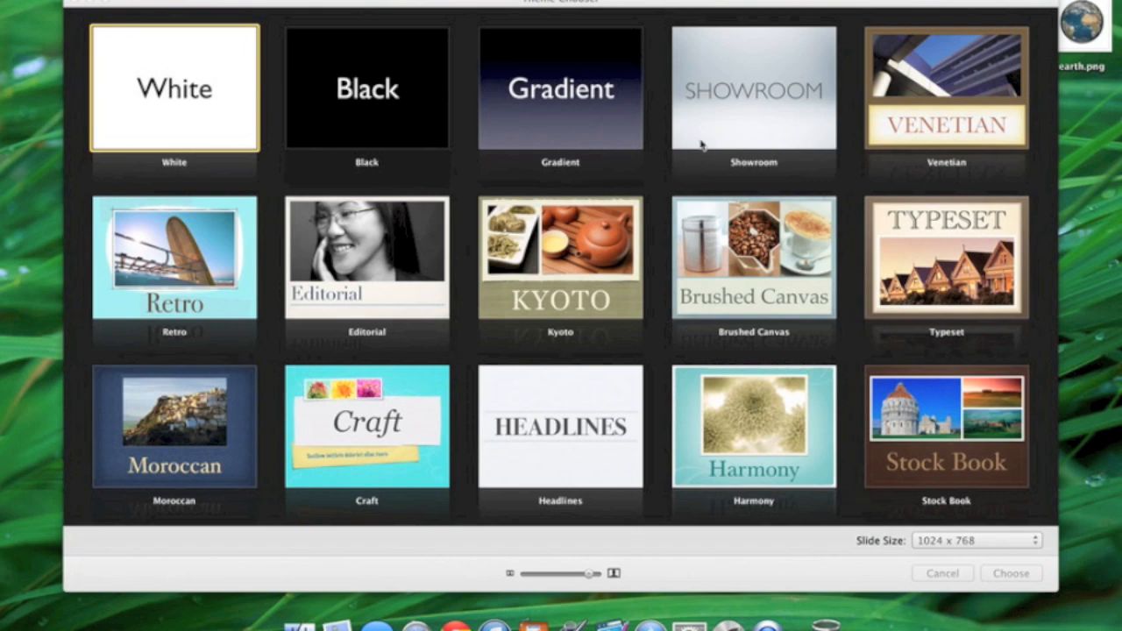
# Create a new presentation from the Showroom theme.
pyautogui.click(752, 87)
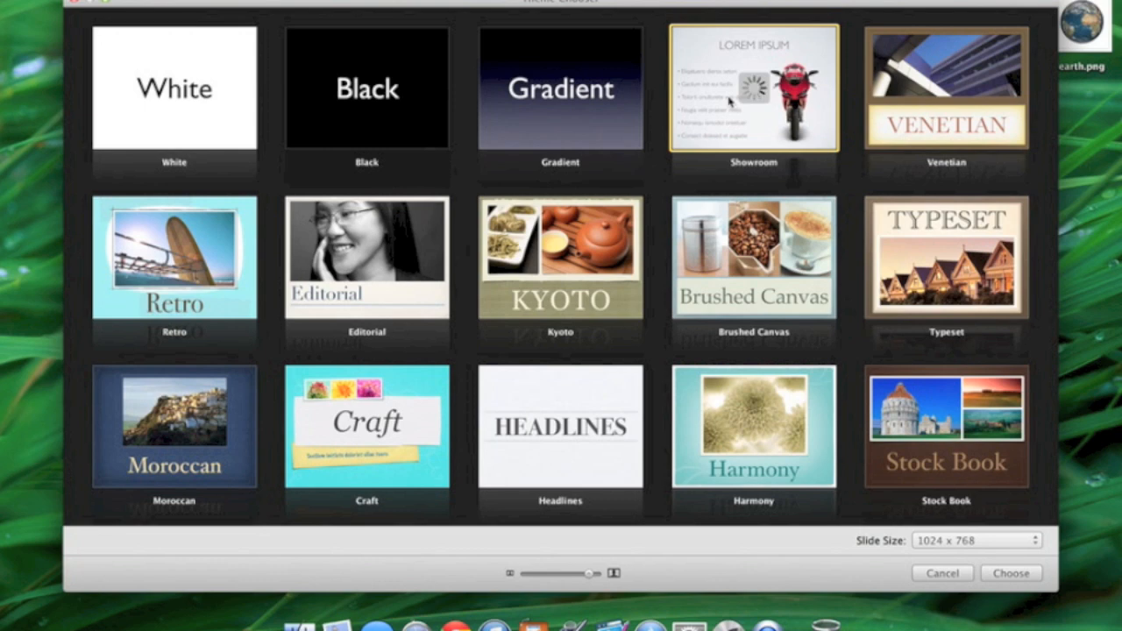
pyautogui.click(1011, 573)
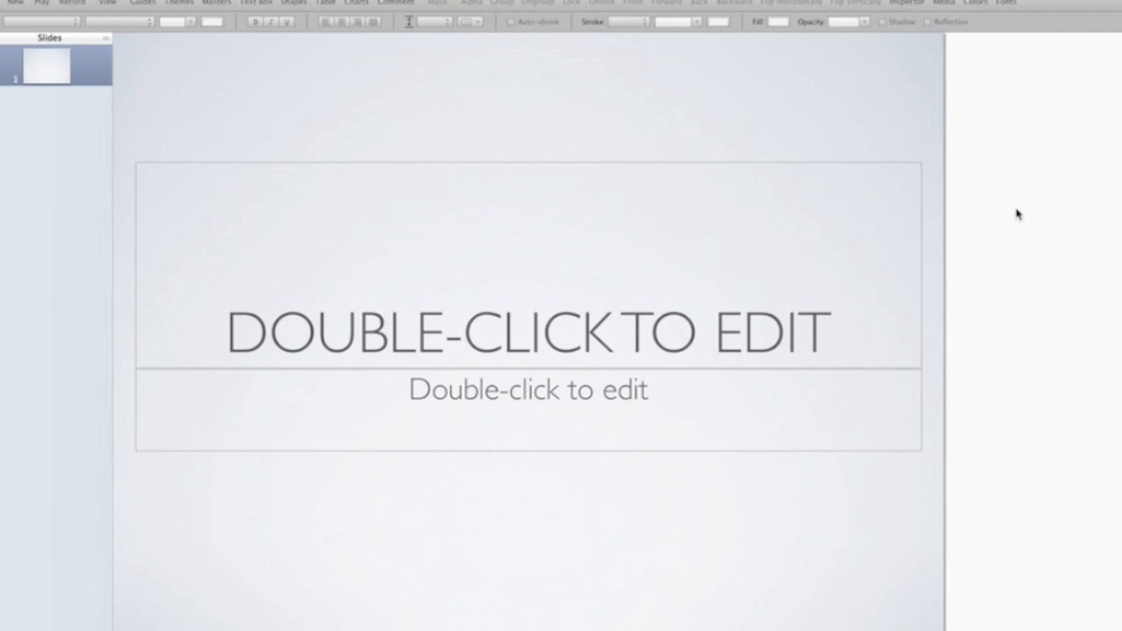
pyautogui.moveTo(356, 452)
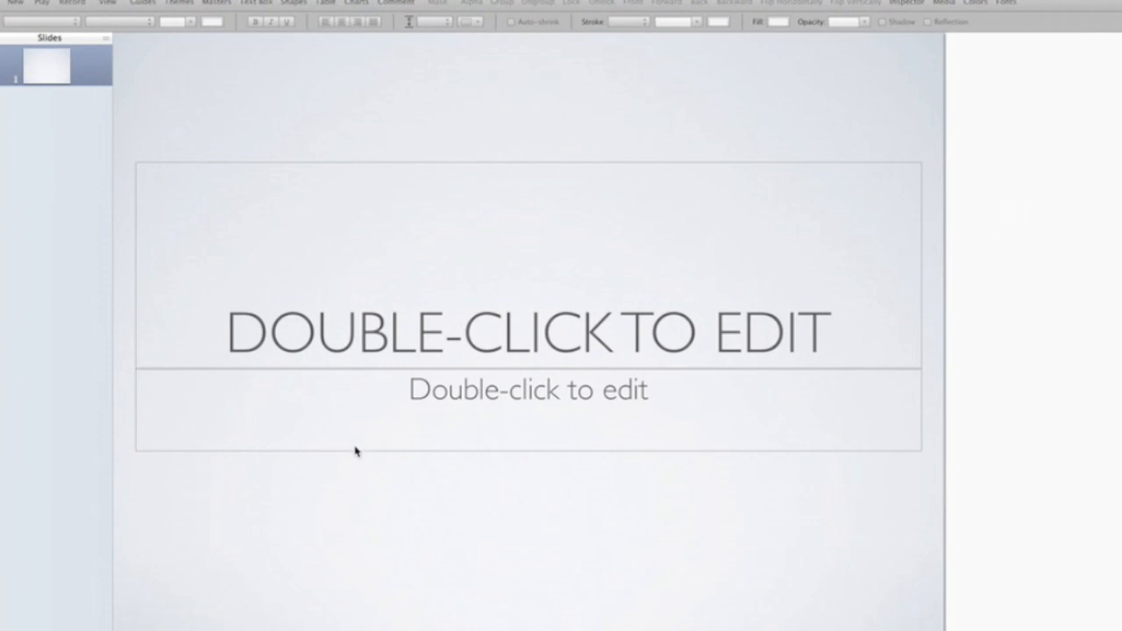
pyautogui.moveTo(128, 55)
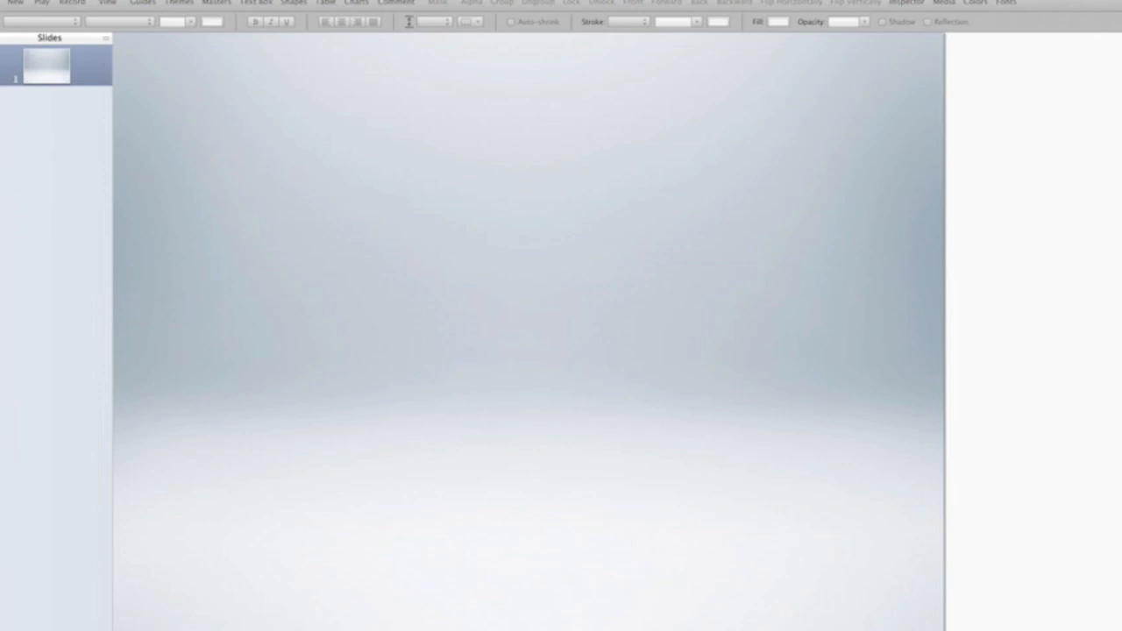
# Clear the title and subtitle placeholders and reduce the canvas zoom.
pyautogui.click(144, 552)
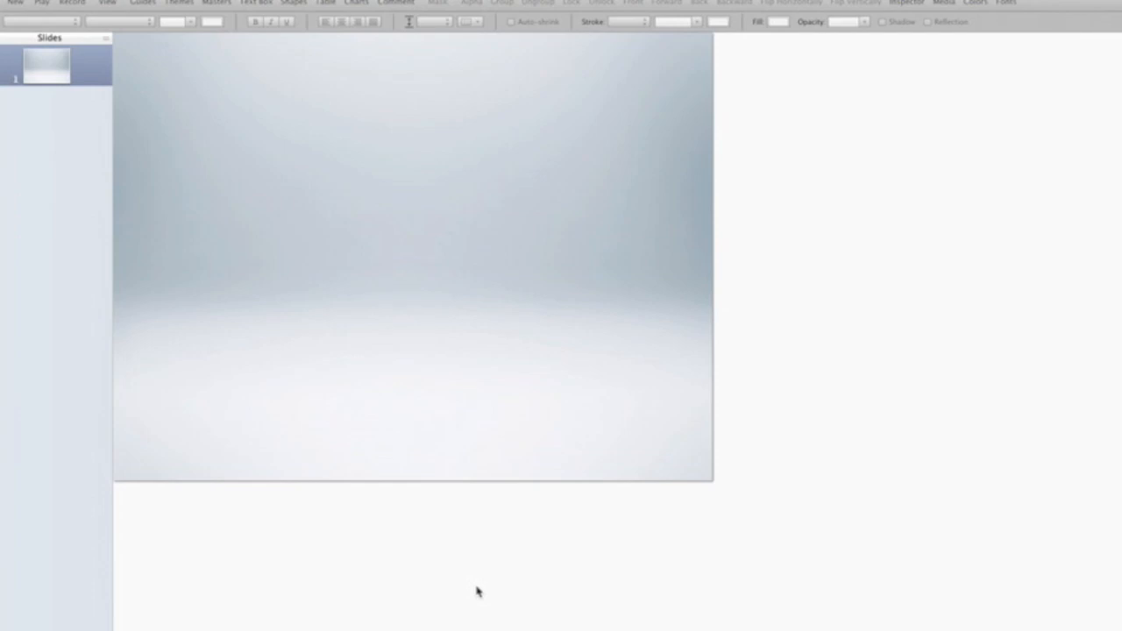
pyautogui.moveTo(826, 361)
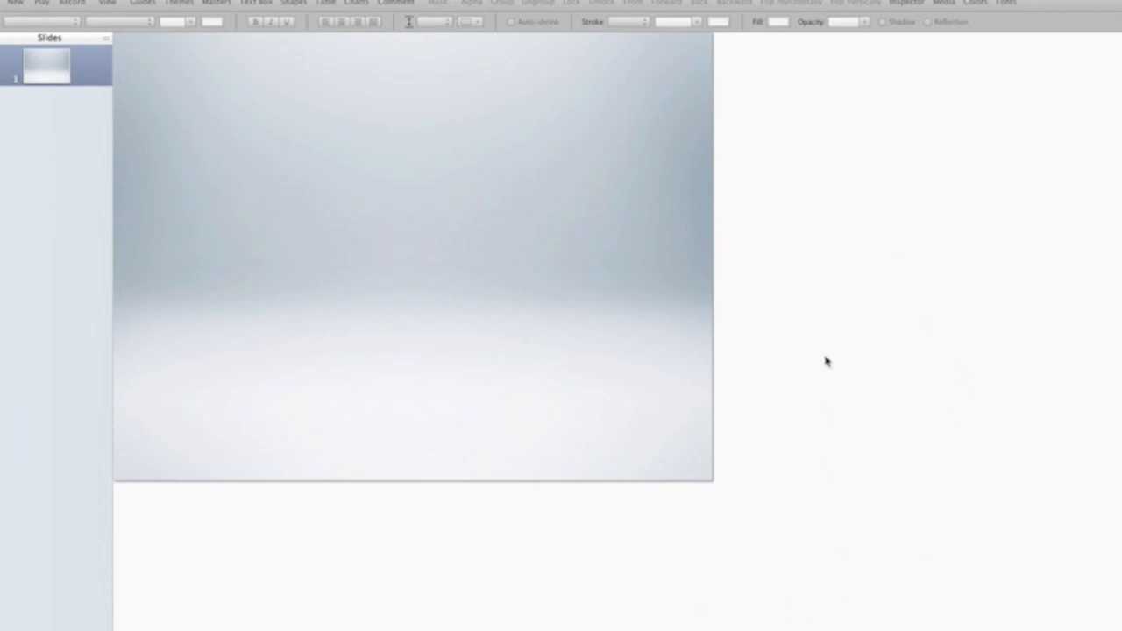
pyautogui.moveTo(636, 546)
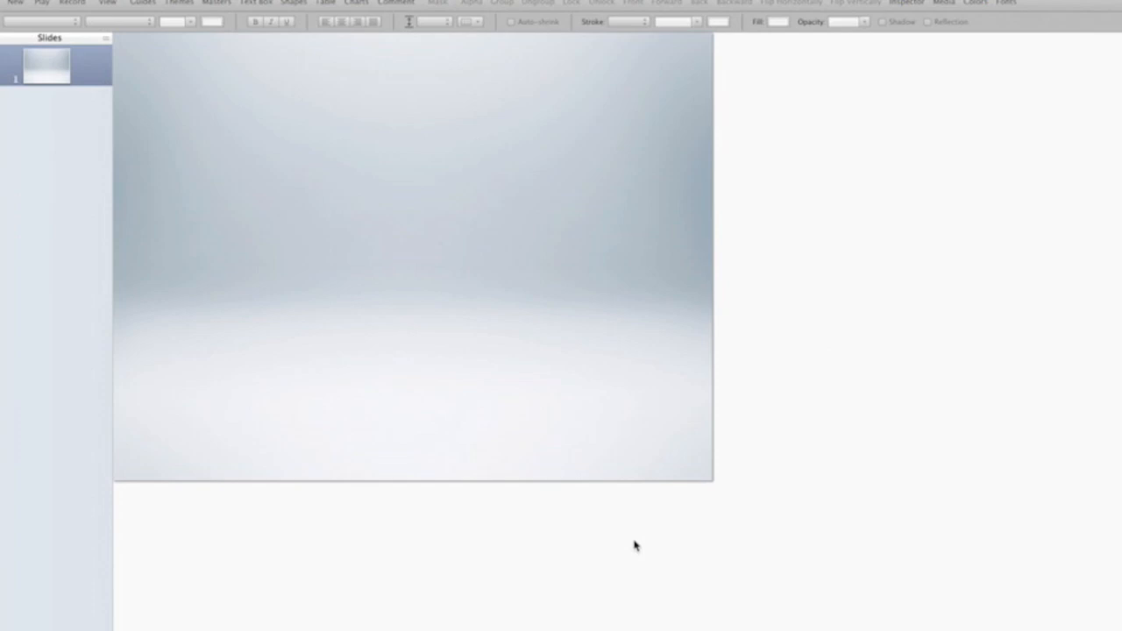
pyautogui.moveTo(597, 544)
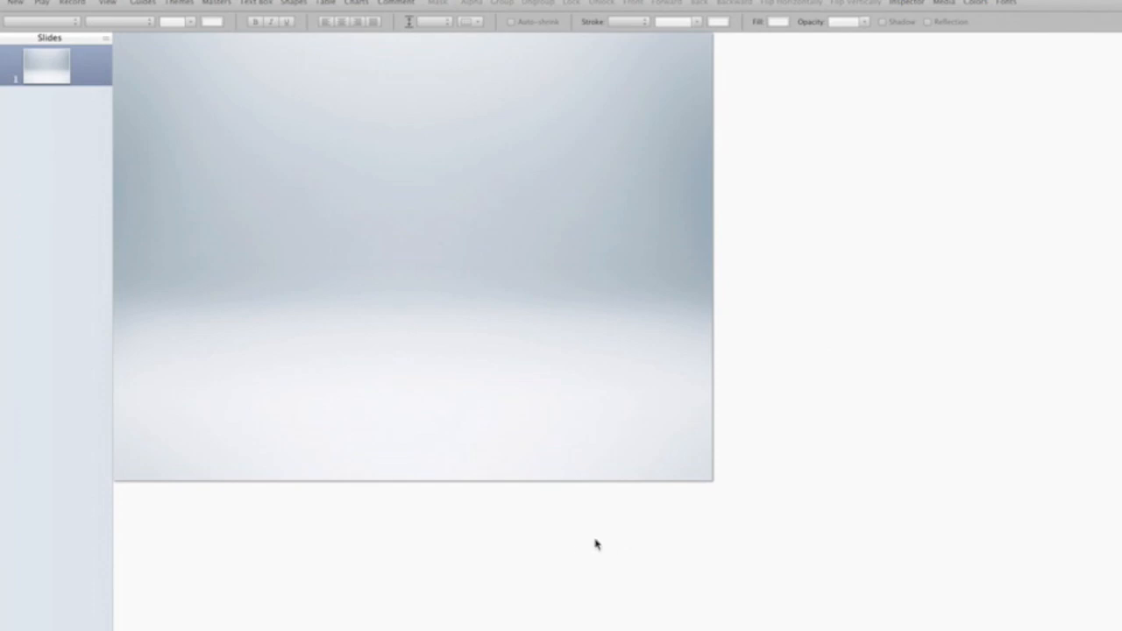
pyautogui.moveTo(506, 335)
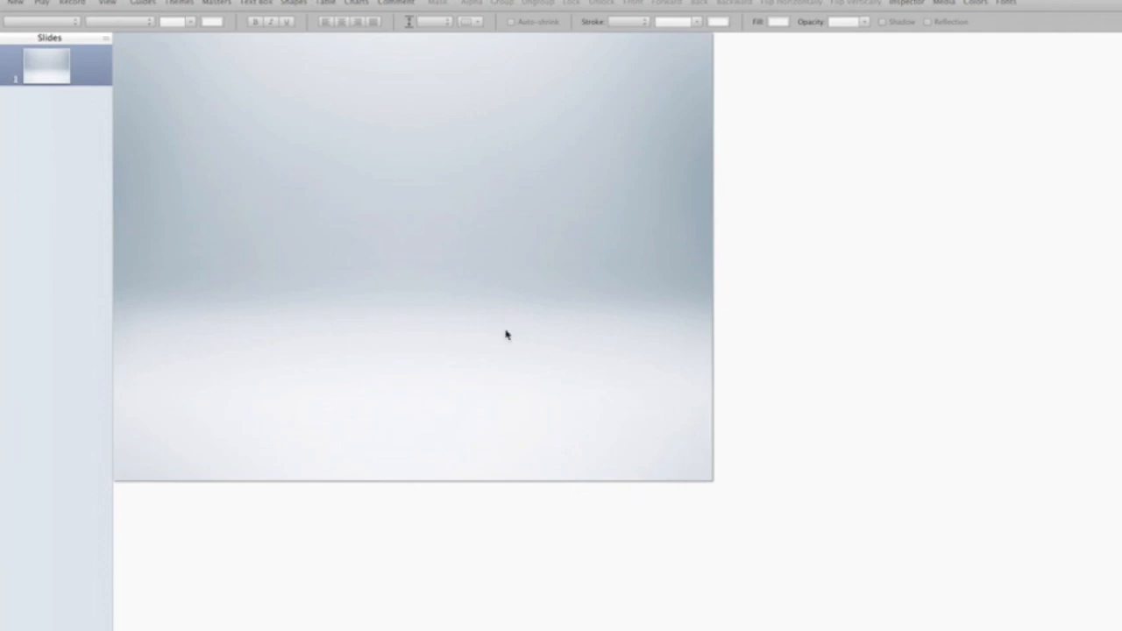
pyautogui.moveTo(131, 206)
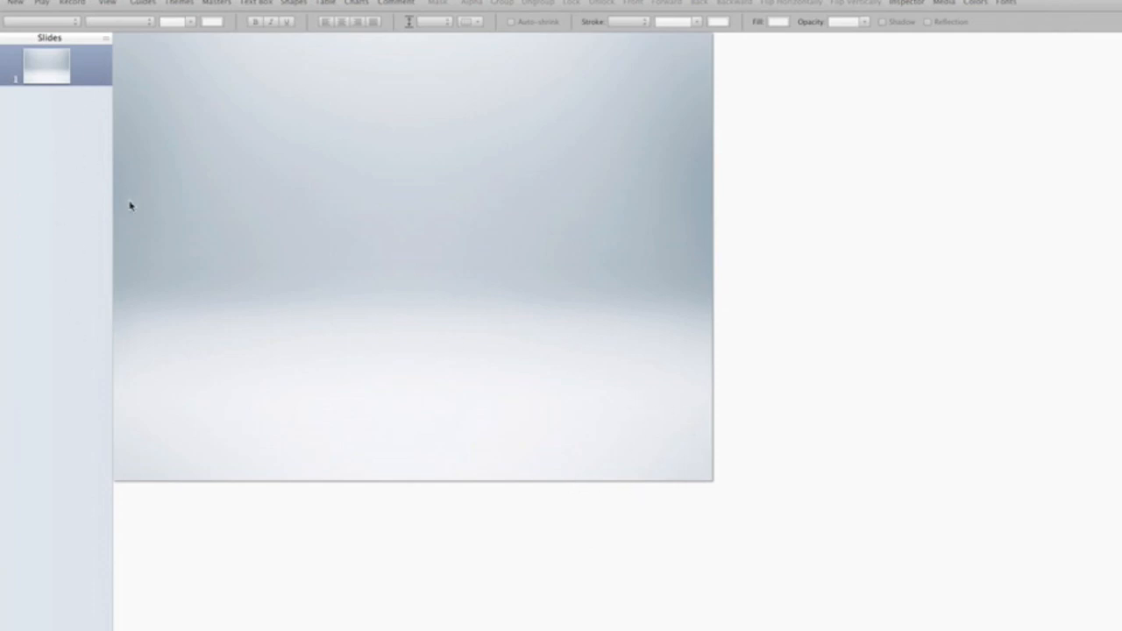
pyautogui.moveTo(404, 131)
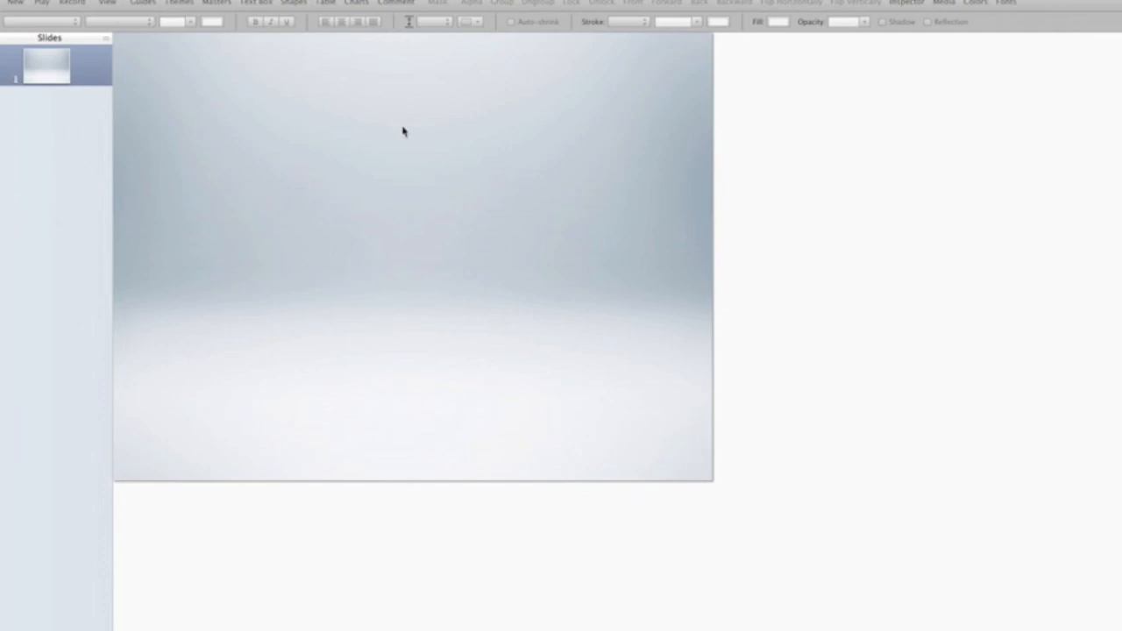
pyautogui.moveTo(755, 249)
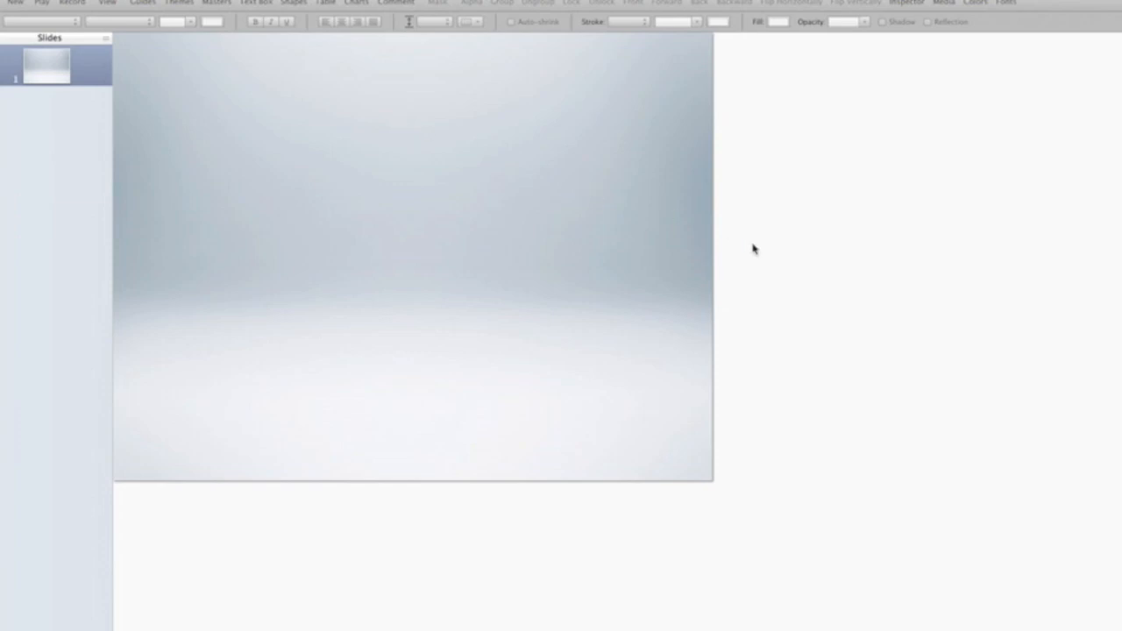
pyautogui.moveTo(699, 254)
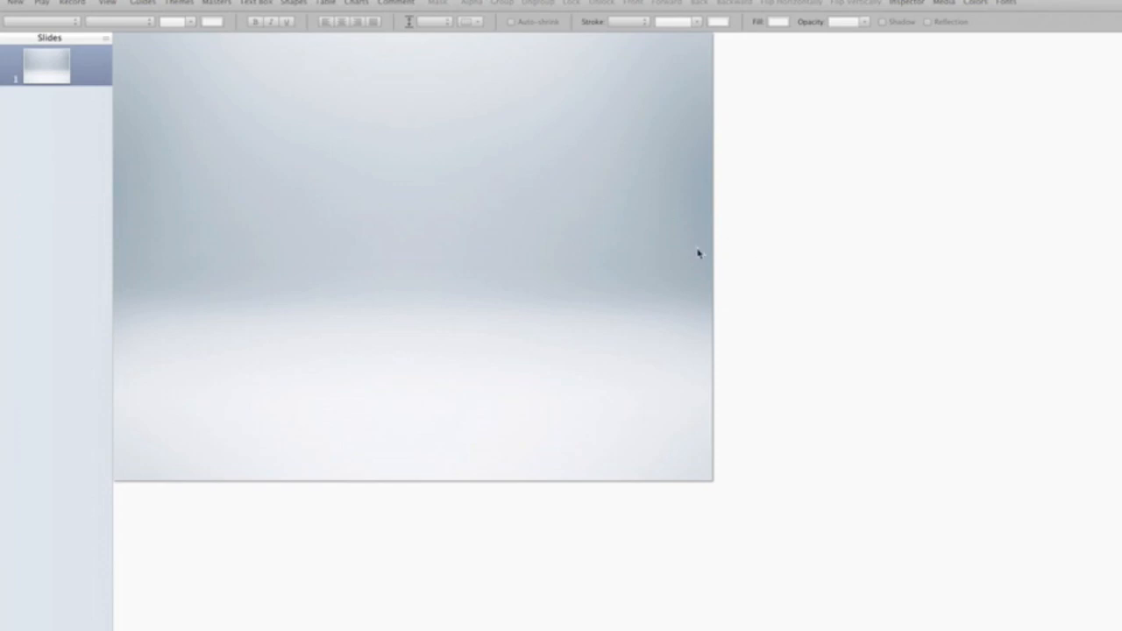
pyautogui.moveTo(132, 243)
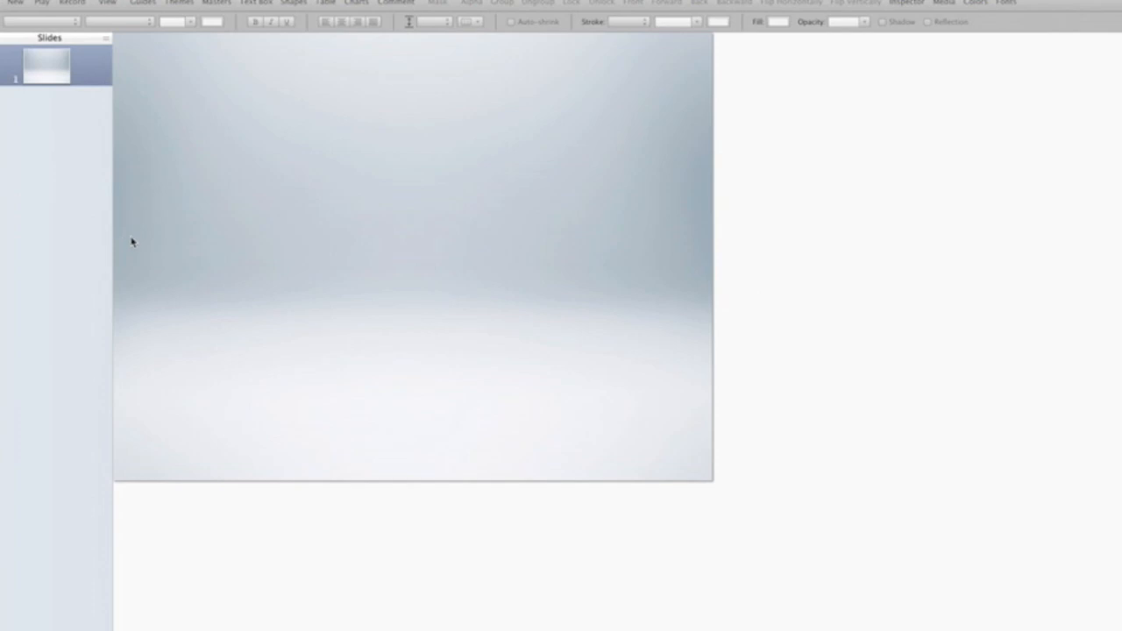
pyautogui.moveTo(341, 349)
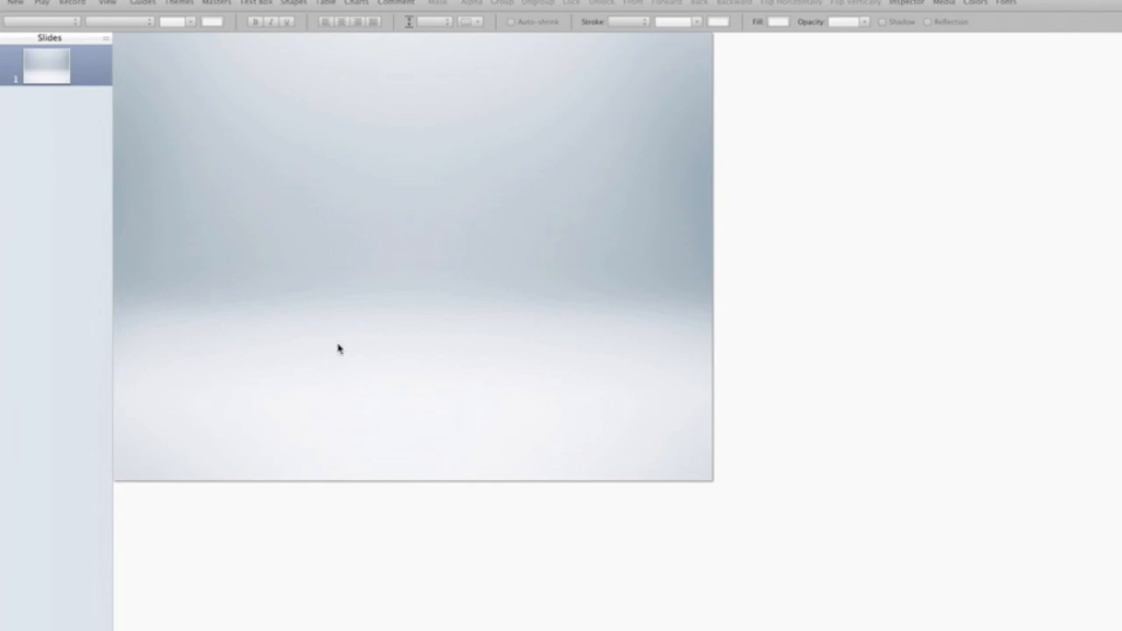
pyautogui.moveTo(272, 78)
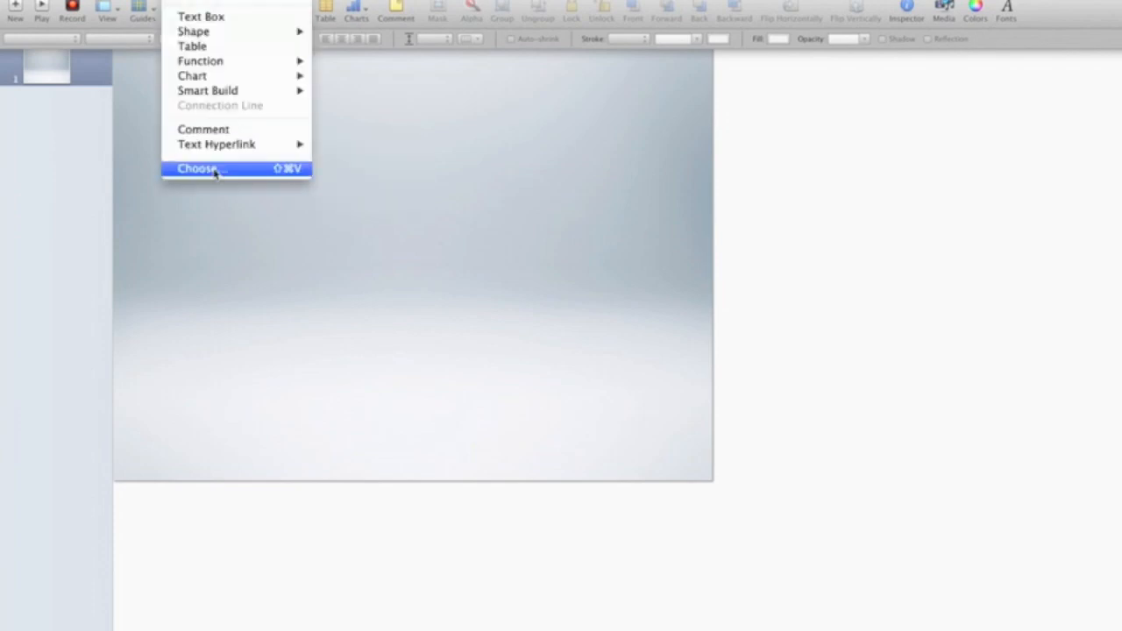
# Insert earth.png from the Desktop onto the slide.
pyautogui.click(197, 169)
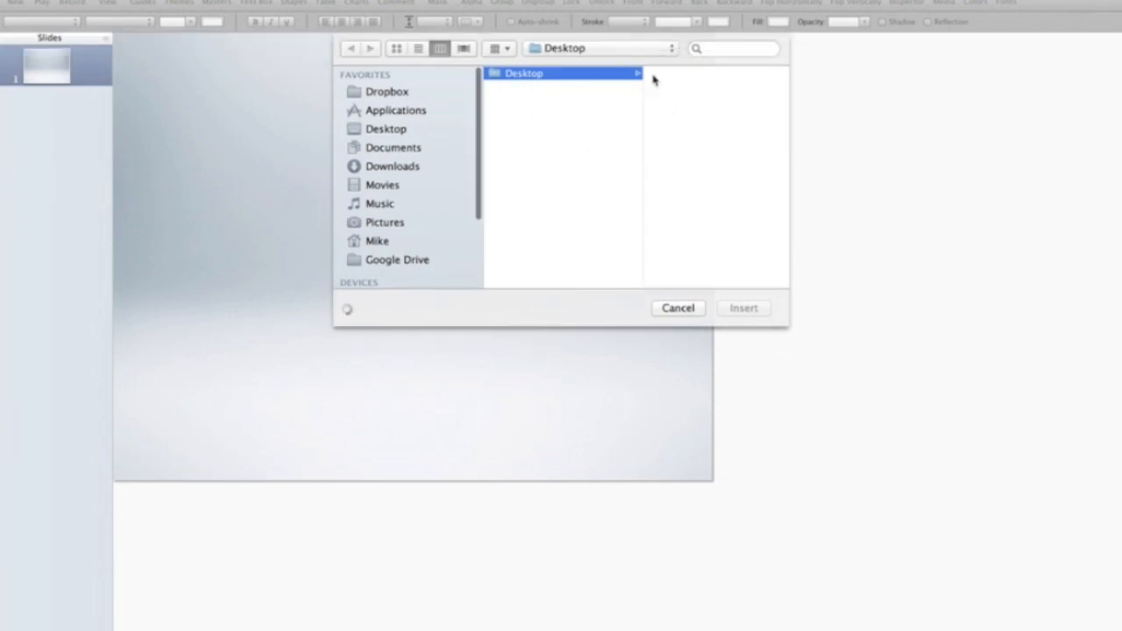
pyautogui.moveTo(674, 121)
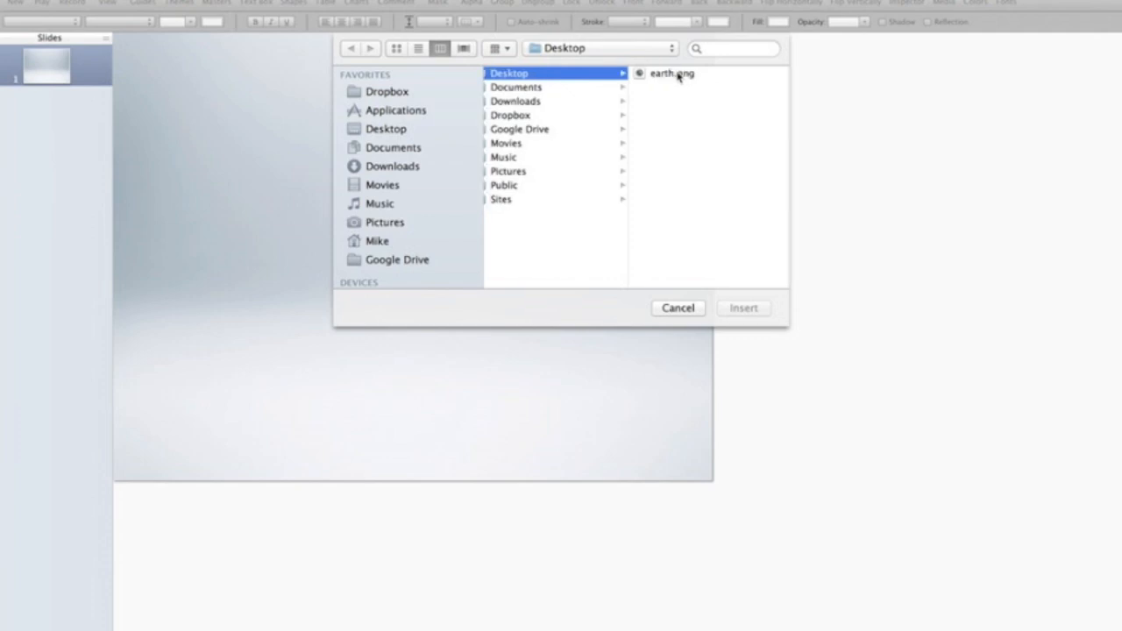
pyautogui.click(672, 73)
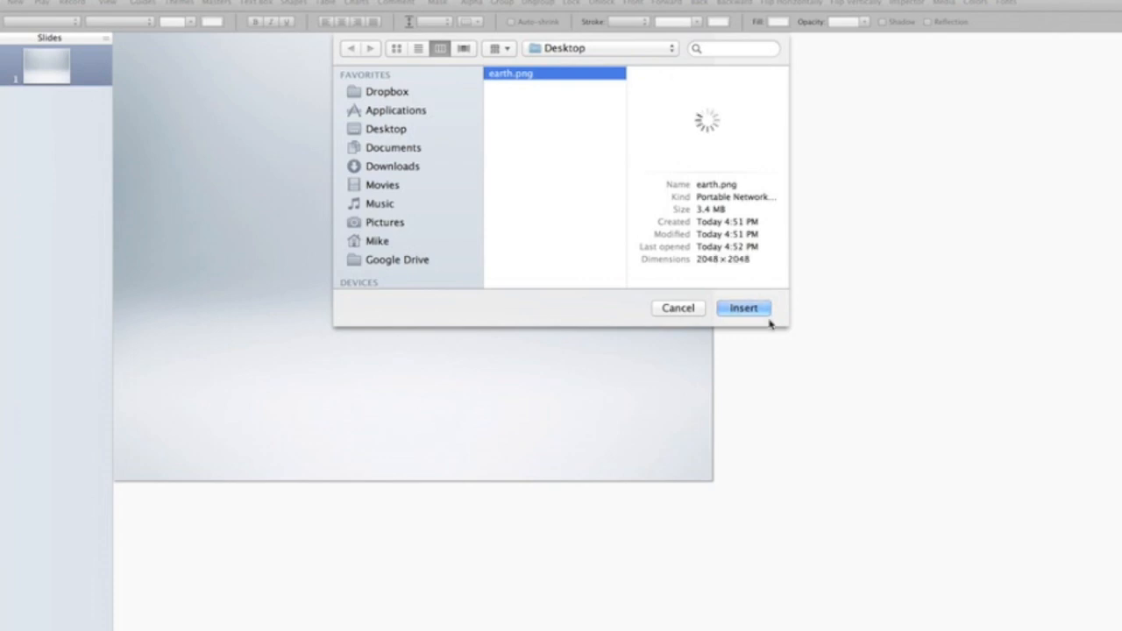
pyautogui.click(743, 308)
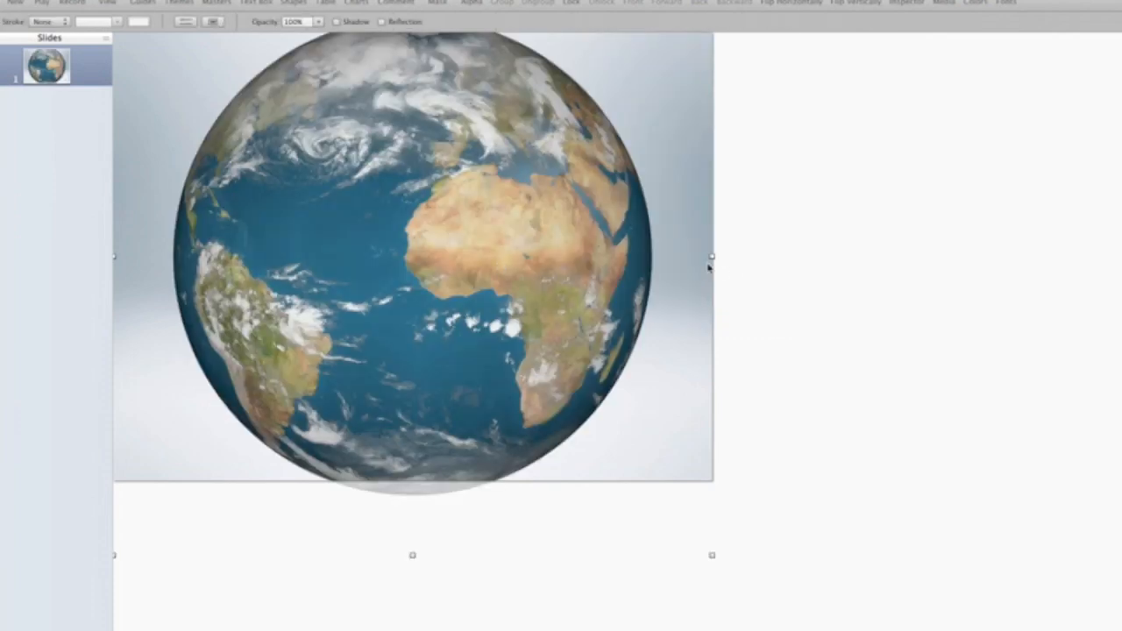
# Shrink the globe to fit the slide and centre it on the backdrop.
pyautogui.moveTo(711, 255); pyautogui.dragTo(498, 244)
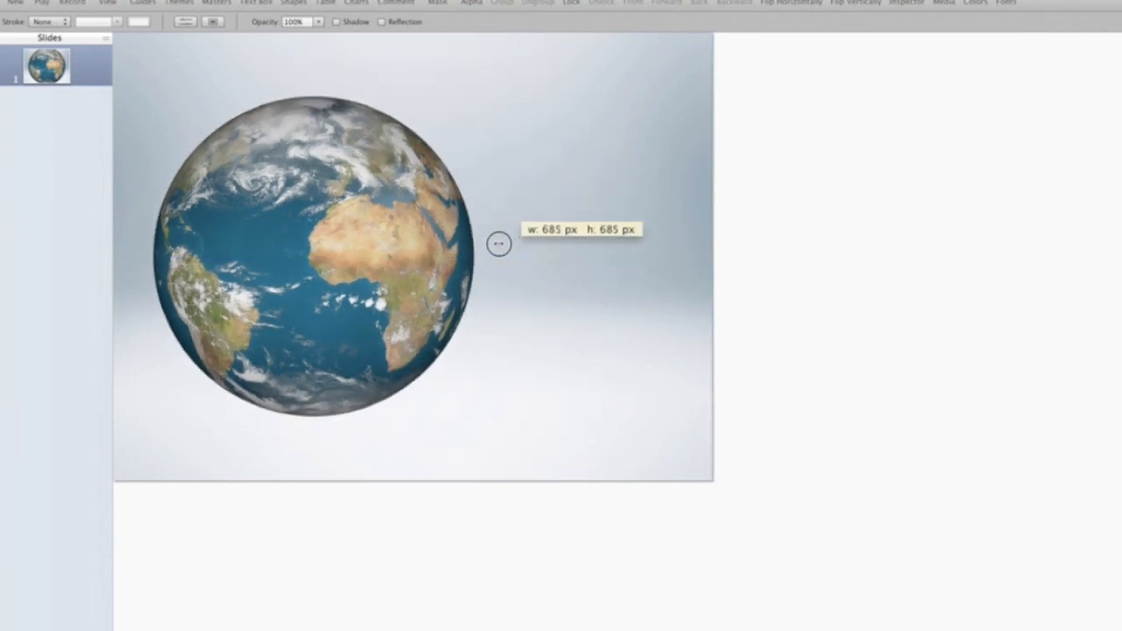
pyautogui.moveTo(498, 244); pyautogui.dragTo(542, 290)
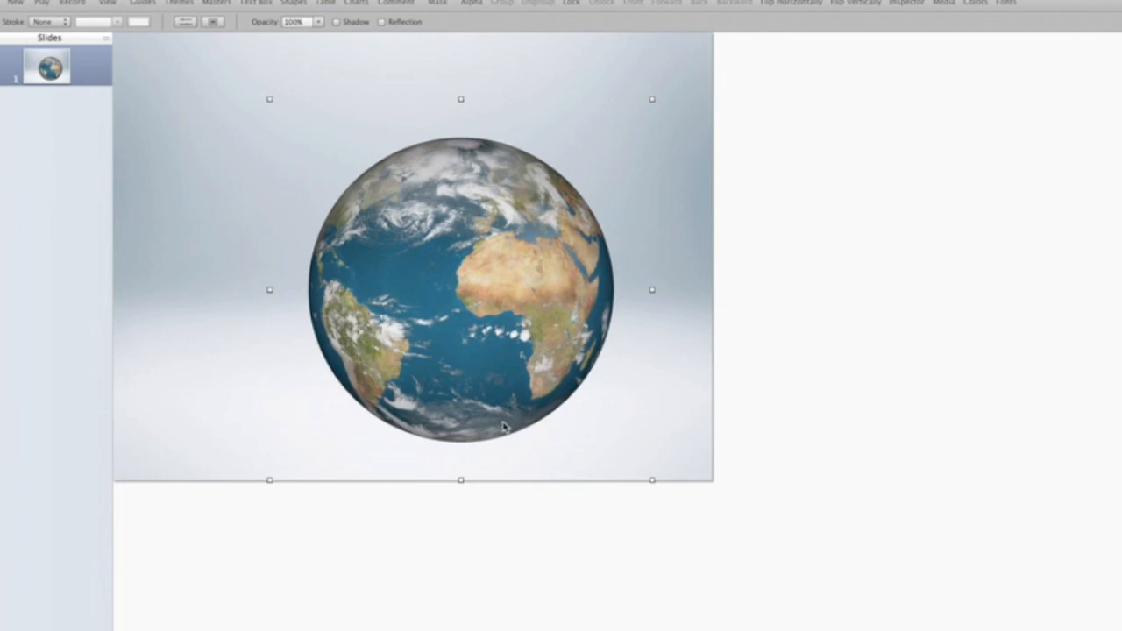
pyautogui.moveTo(263, 454)
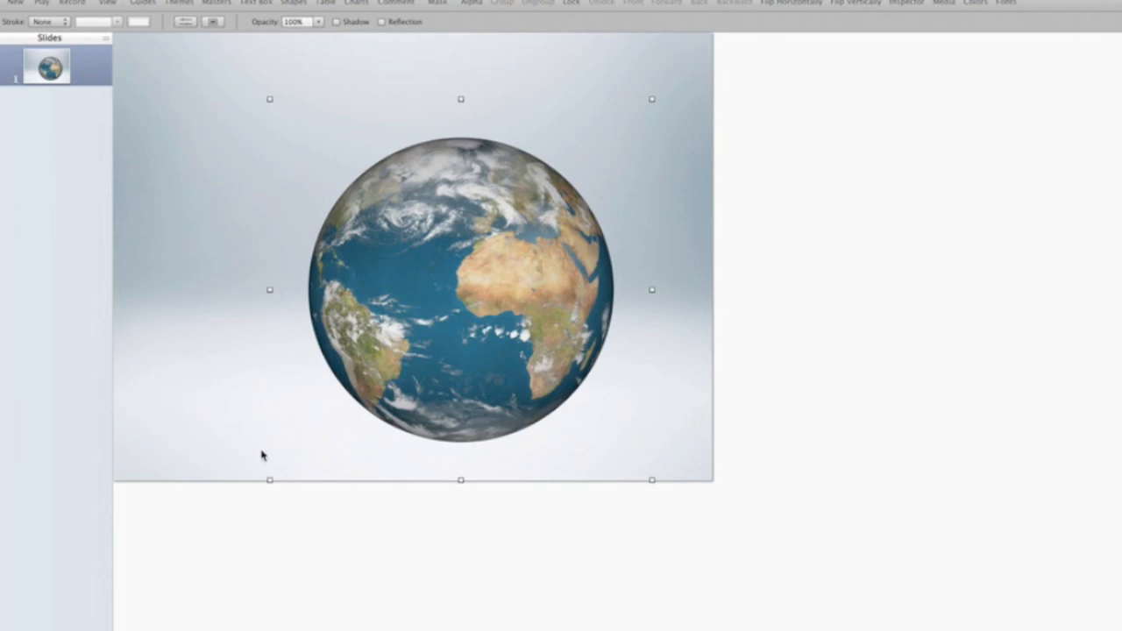
pyautogui.moveTo(503, 370)
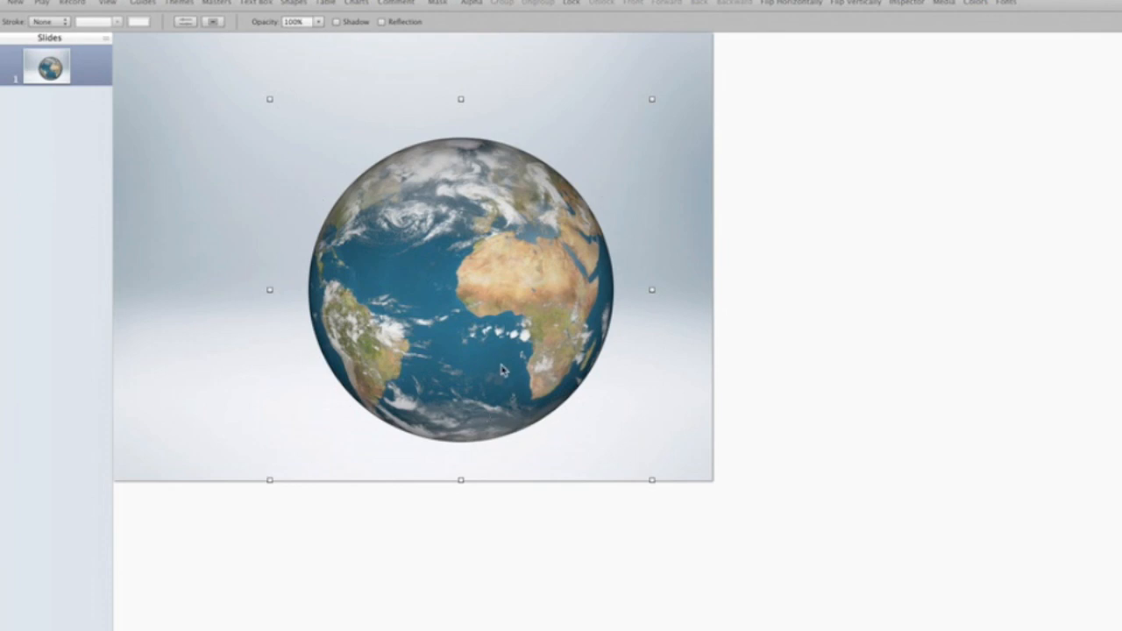
pyautogui.moveTo(504, 369); pyautogui.dragTo(477, 332)
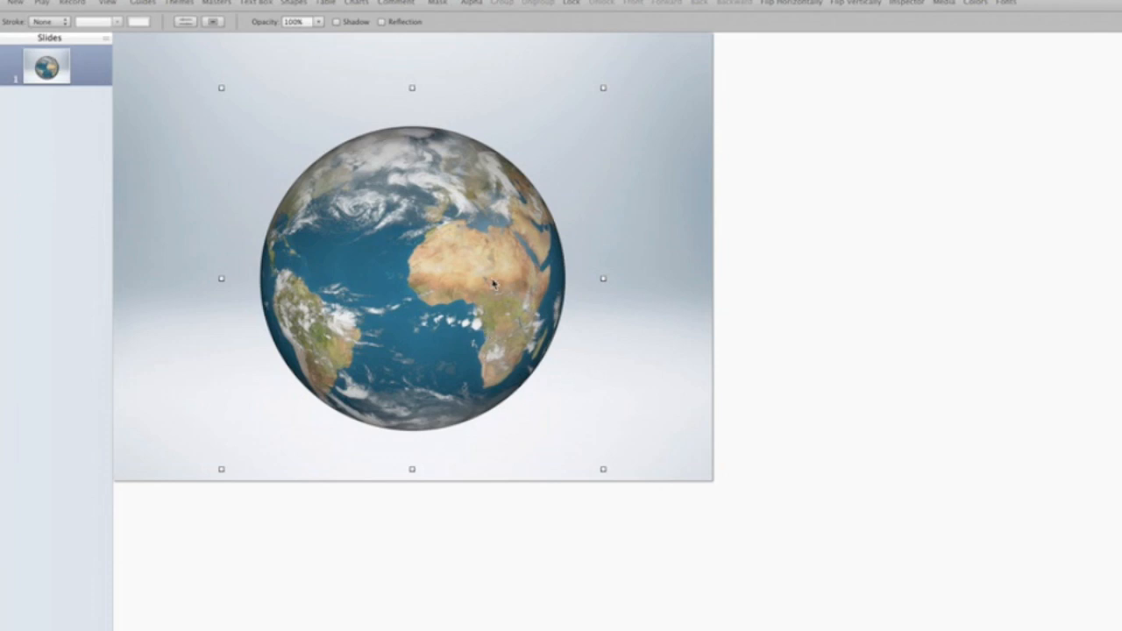
pyautogui.moveTo(441, 268)
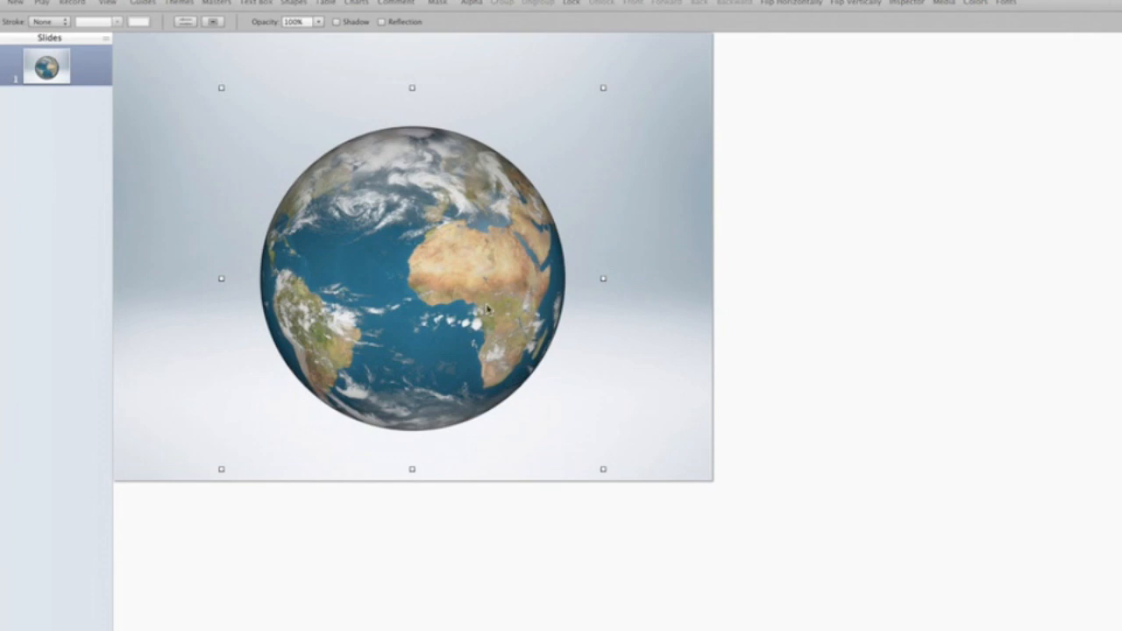
pyautogui.moveTo(438, 262)
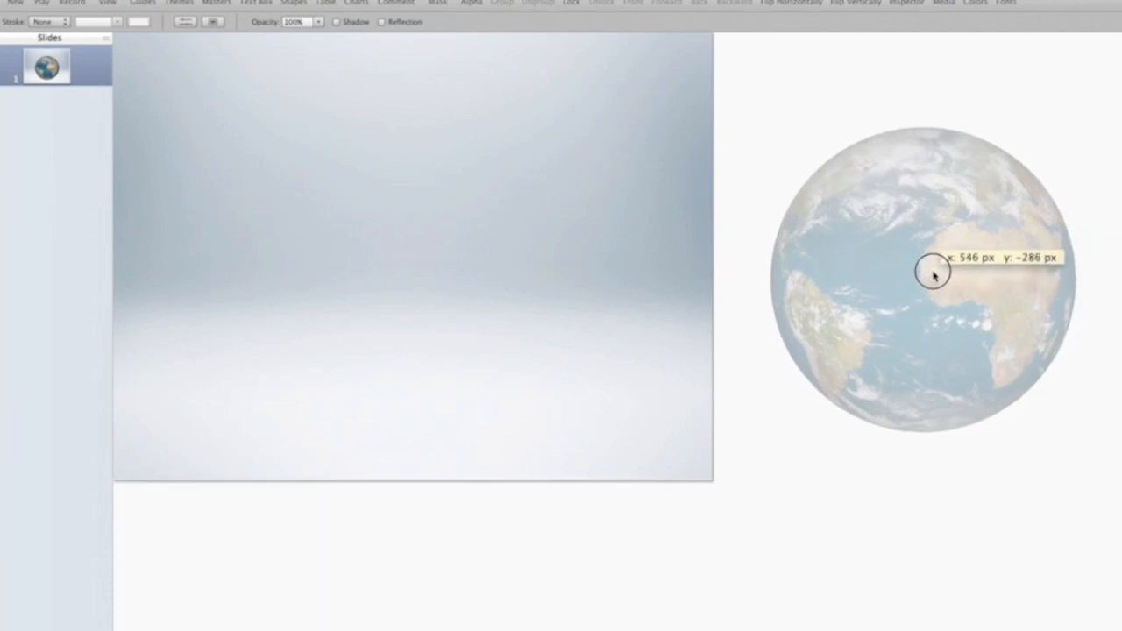
# Park the shrunken globe off the slide's right edge, aligned with the guides.
pyautogui.click(933, 276)
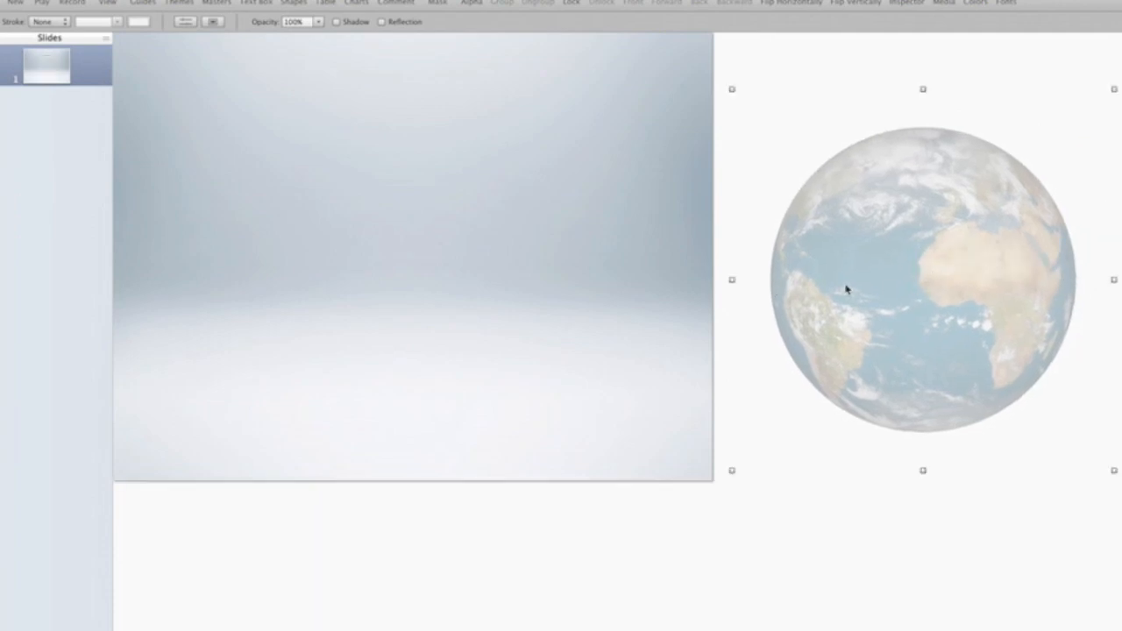
pyautogui.moveTo(810, 345)
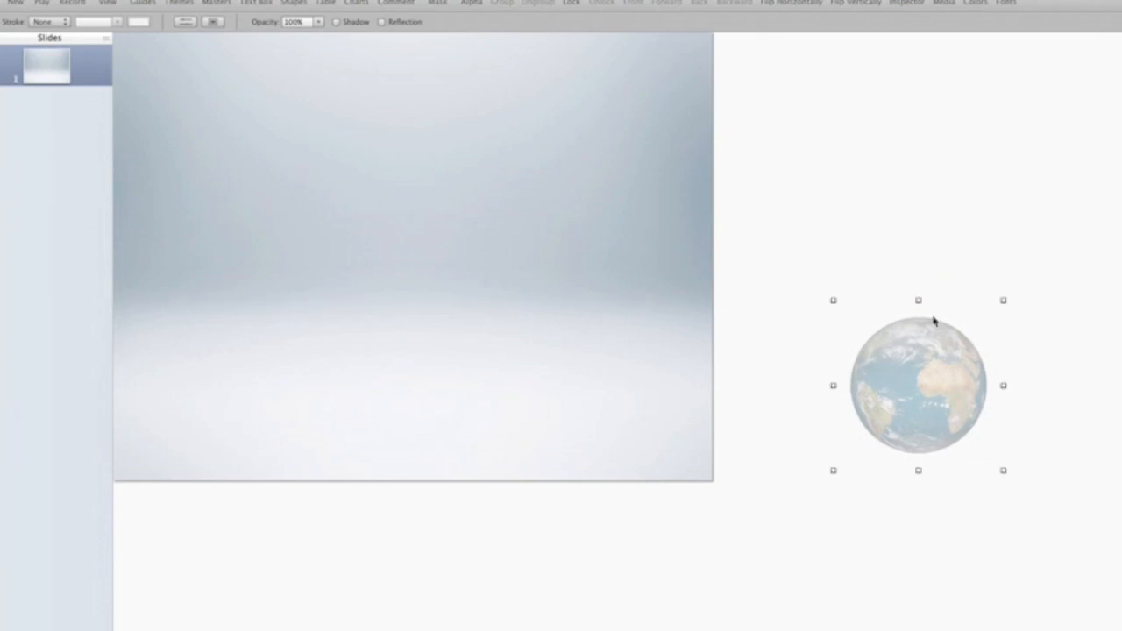
pyautogui.moveTo(918, 386); pyautogui.dragTo(918, 340)
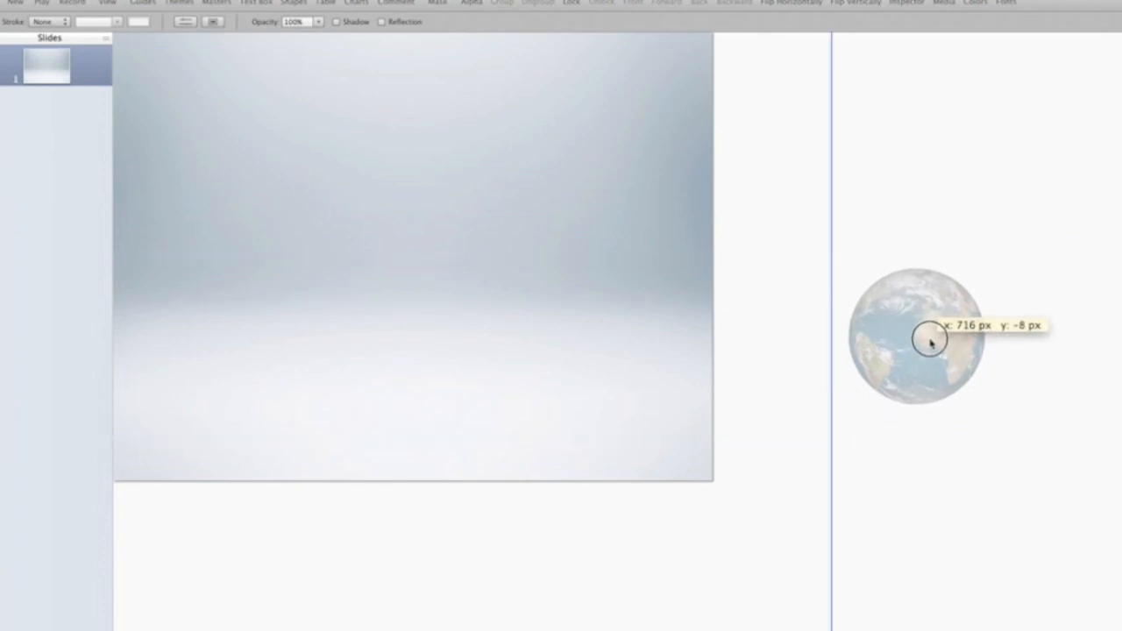
pyautogui.click(917, 339)
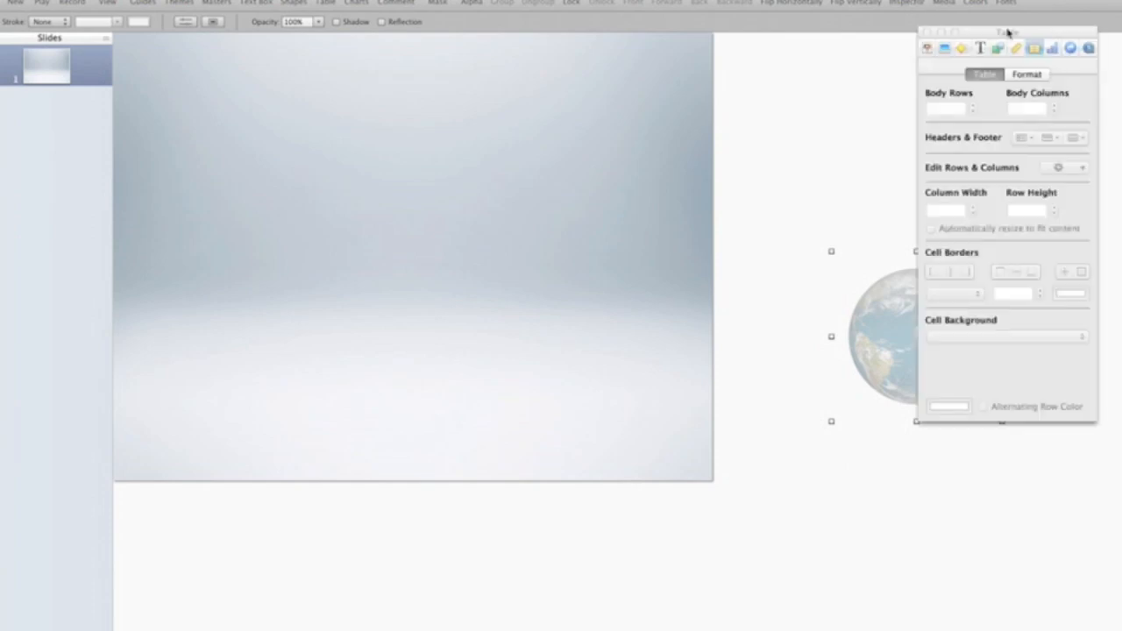
# Show the Build inspector's Action settings, positioned near the slide.
pyautogui.moveTo(1008, 33); pyautogui.dragTo(1008, 55)
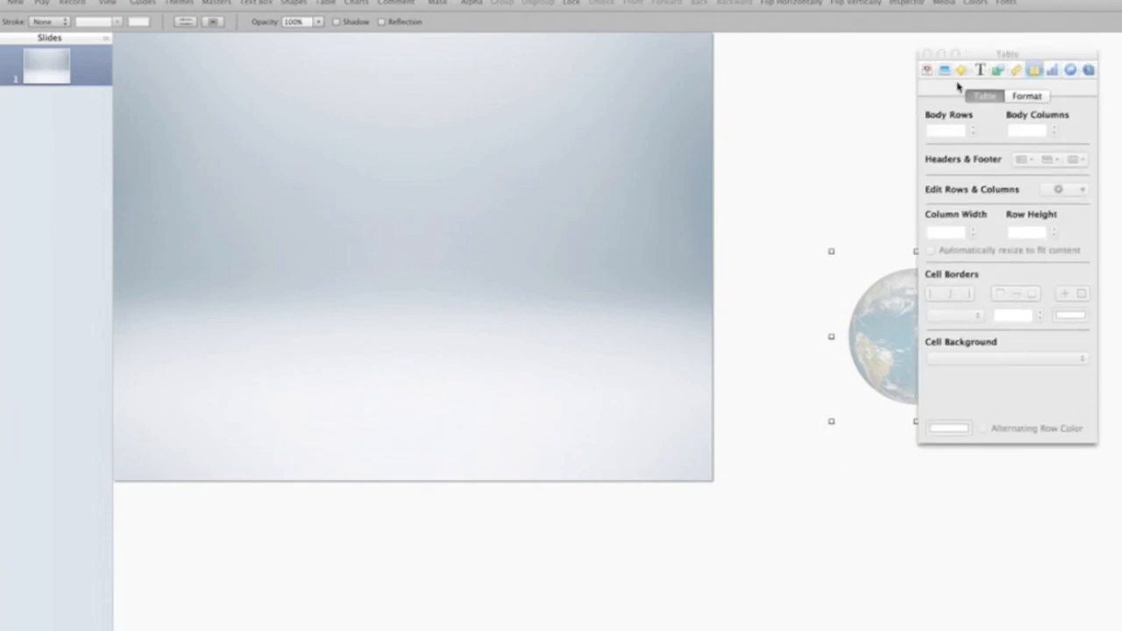
pyautogui.click(962, 70)
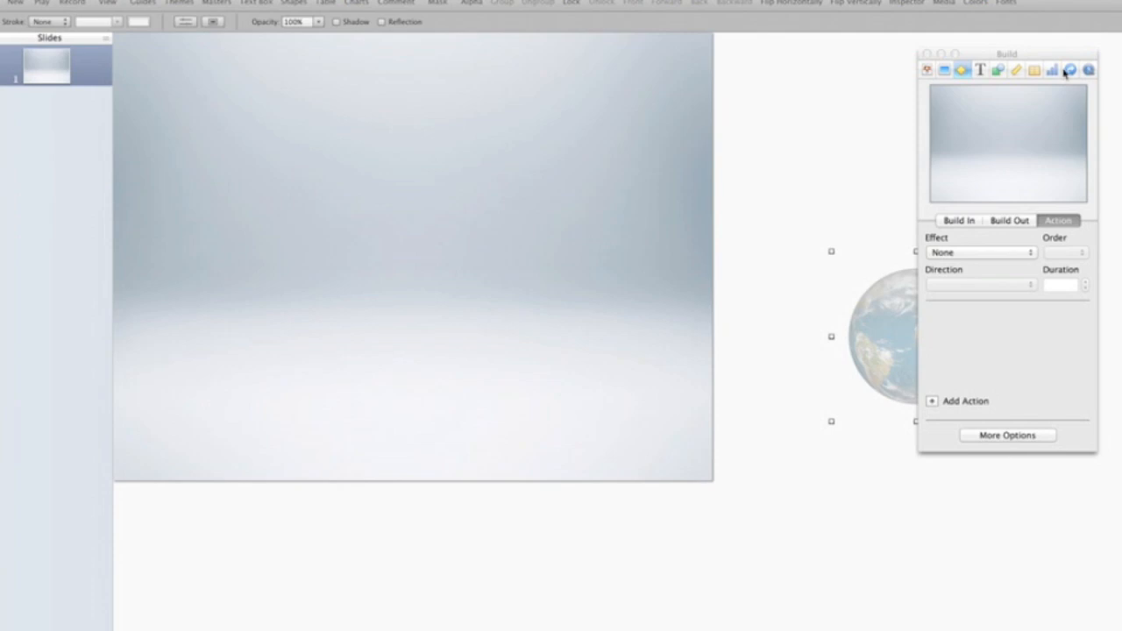
pyautogui.moveTo(1069, 70)
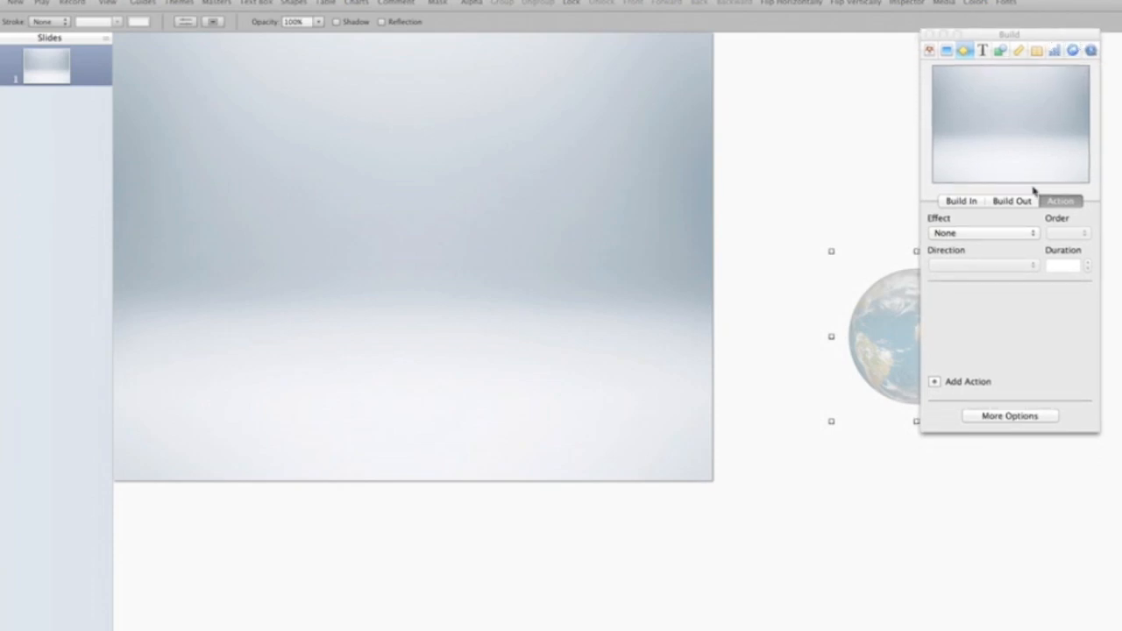
pyautogui.moveTo(1009, 34); pyautogui.dragTo(693, 76)
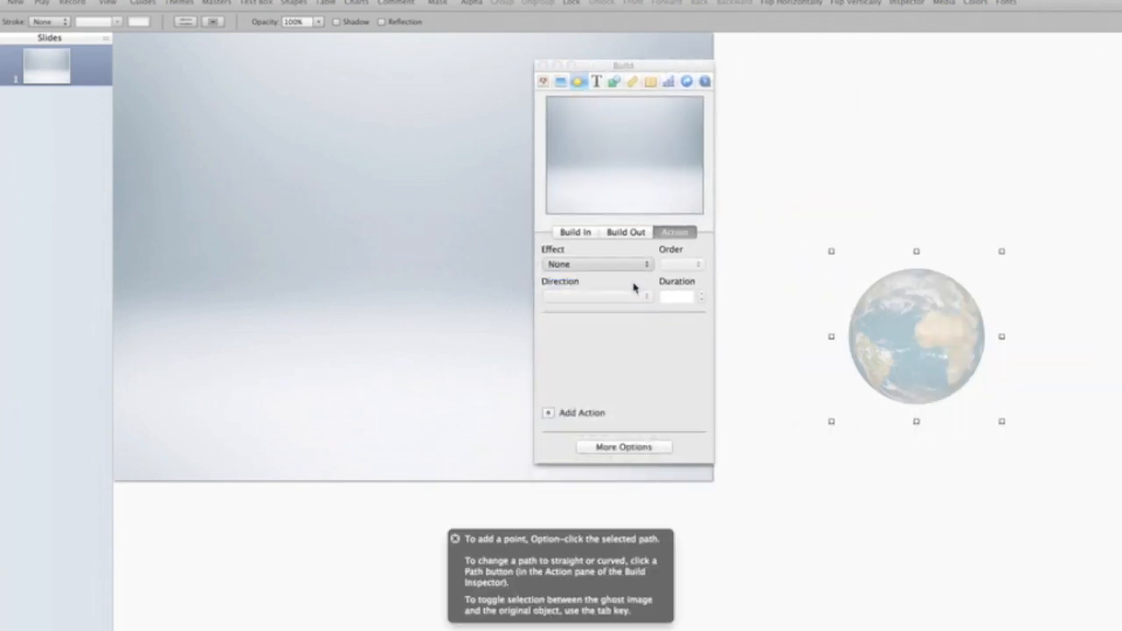
# Assign a Move action ending at the slide centre and reveal the Build Order.
pyautogui.click(596, 264)
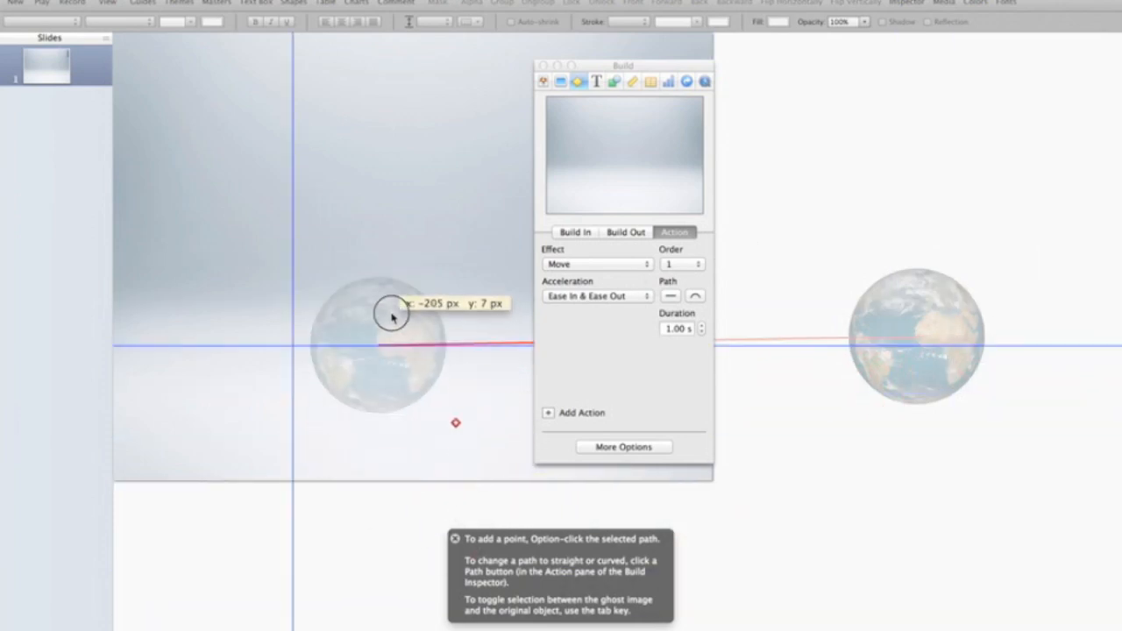
pyautogui.moveTo(393, 315); pyautogui.dragTo(404, 282)
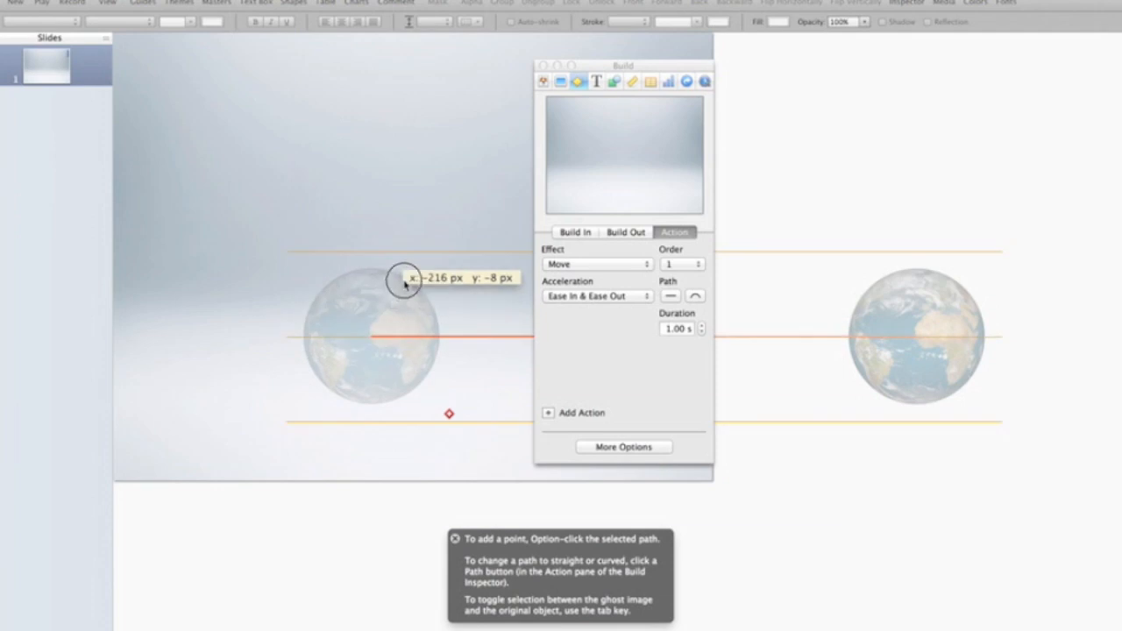
pyautogui.moveTo(405, 282); pyautogui.dragTo(383, 322)
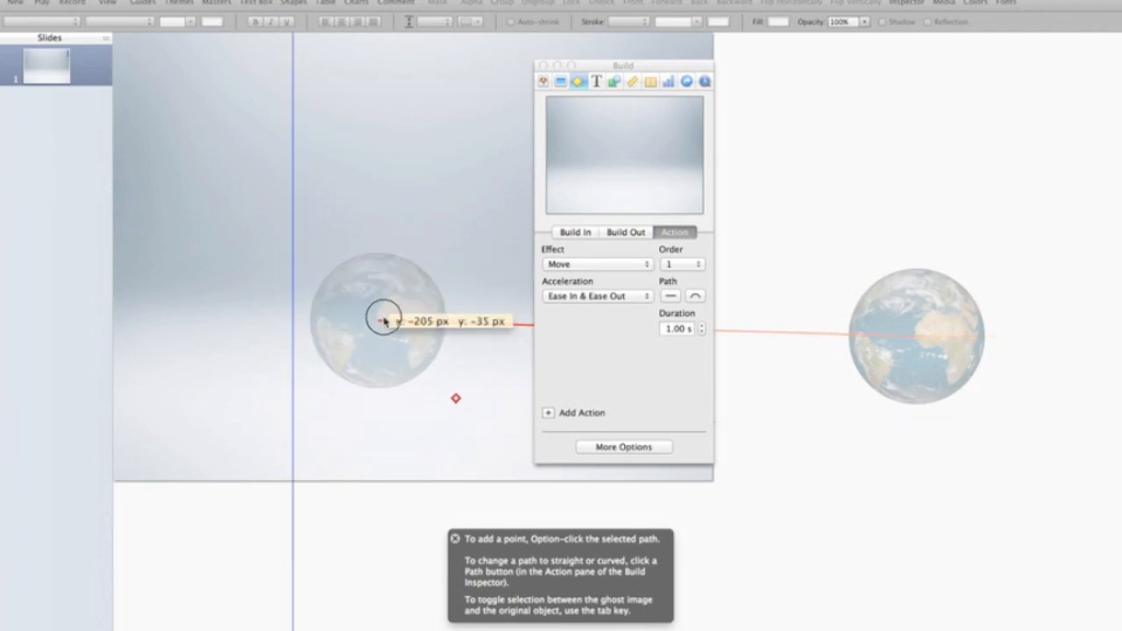
pyautogui.moveTo(382, 318); pyautogui.dragTo(403, 329)
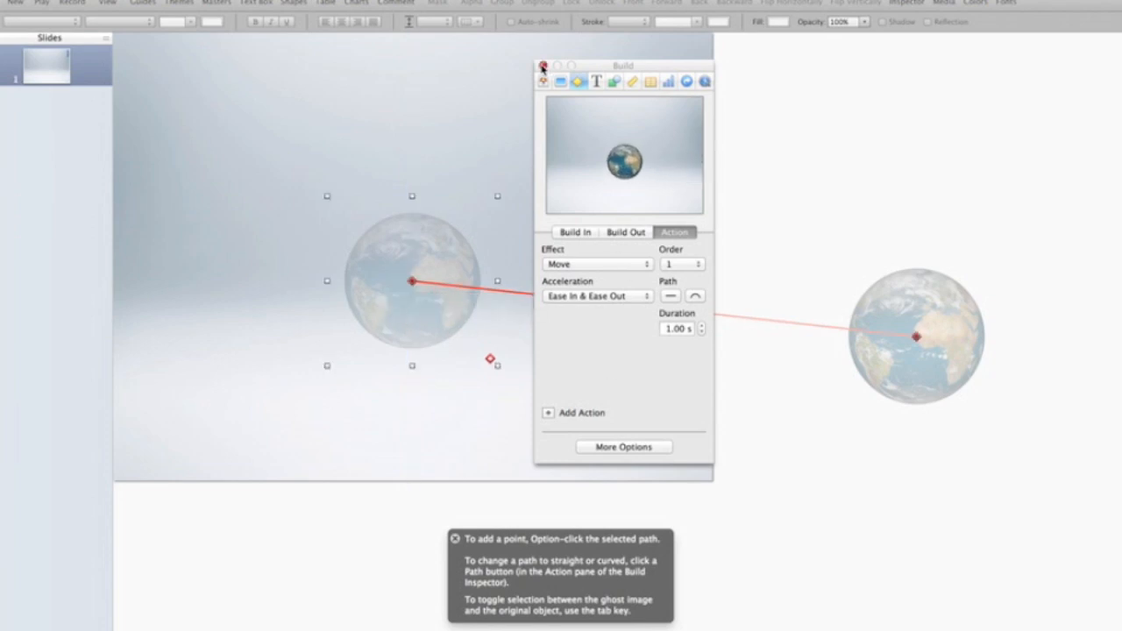
pyautogui.click(541, 65)
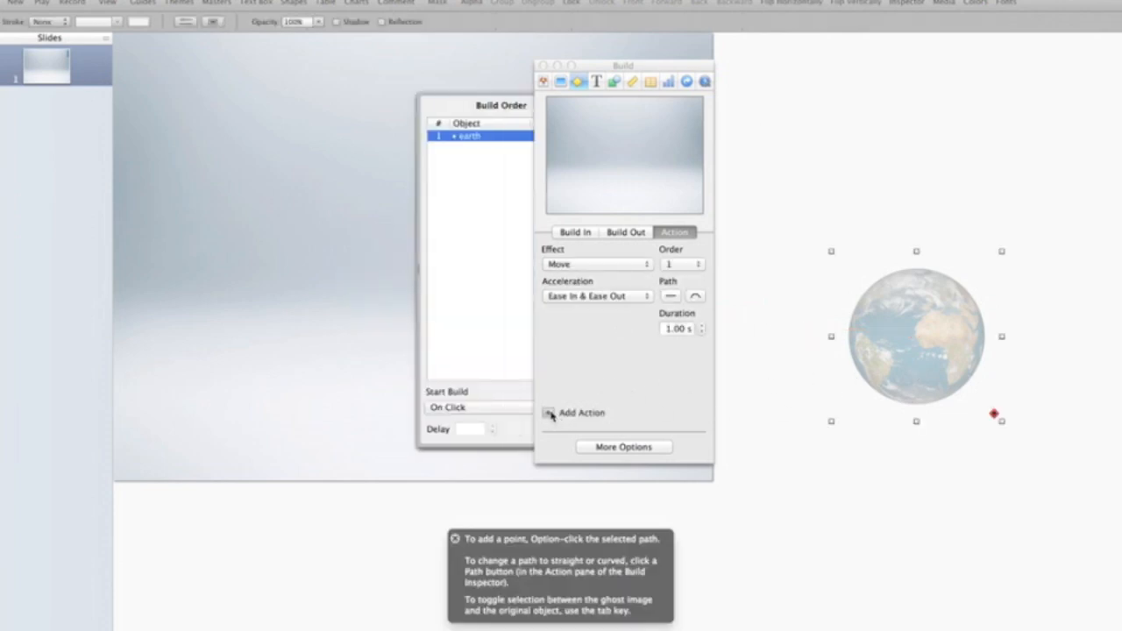
# Add a Rotate action set to 360° counterclockwise.
pyautogui.click(548, 413)
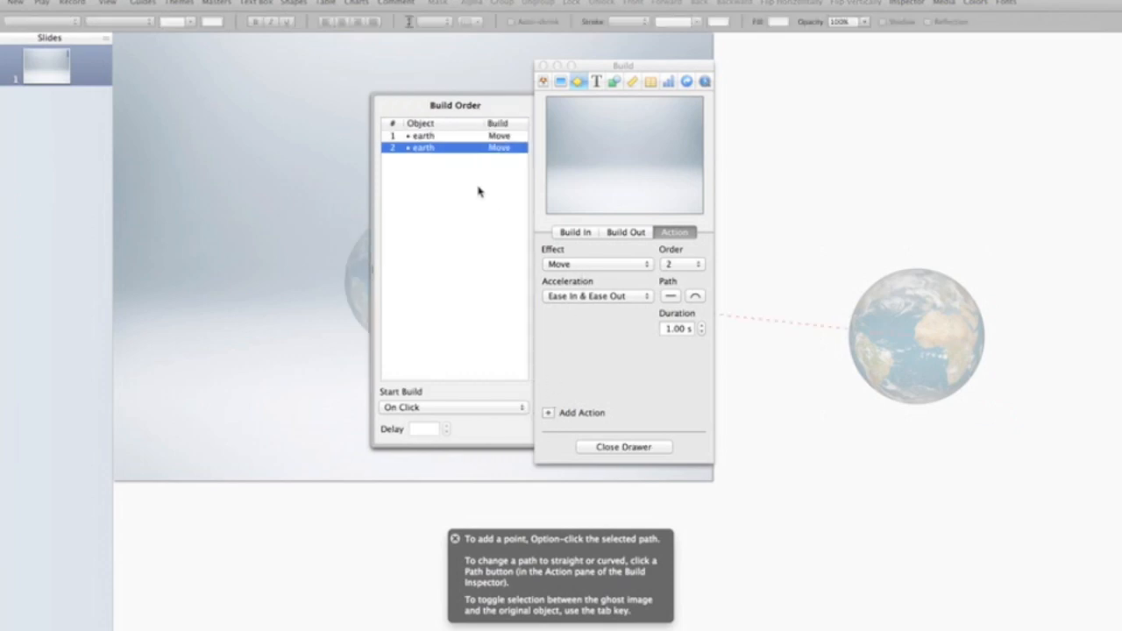
pyautogui.moveTo(463, 178)
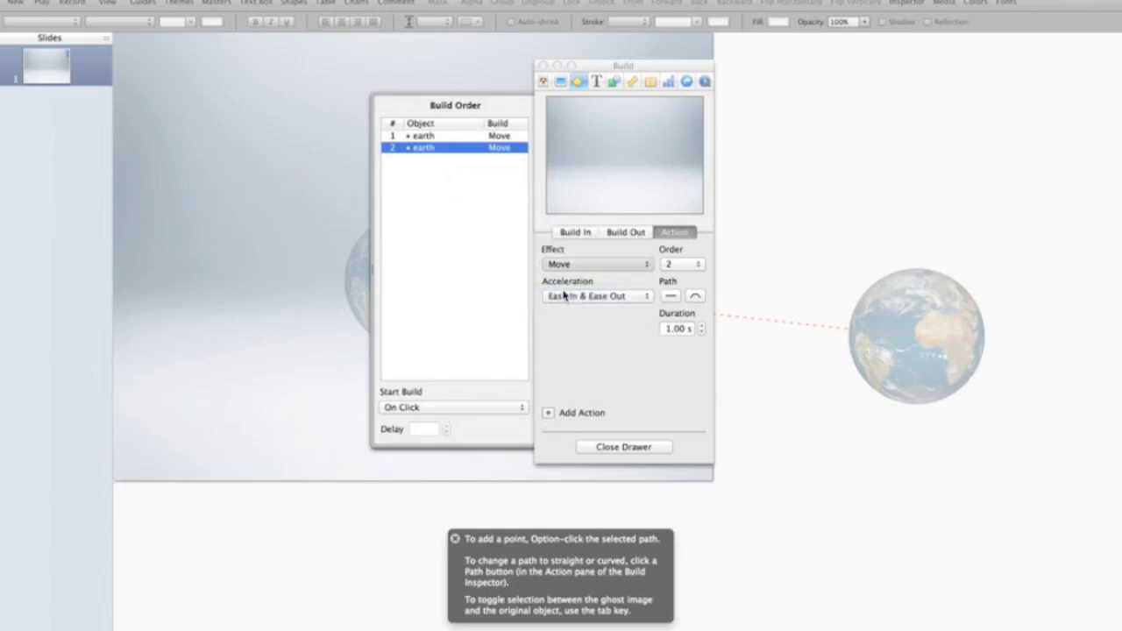
pyautogui.click(596, 264)
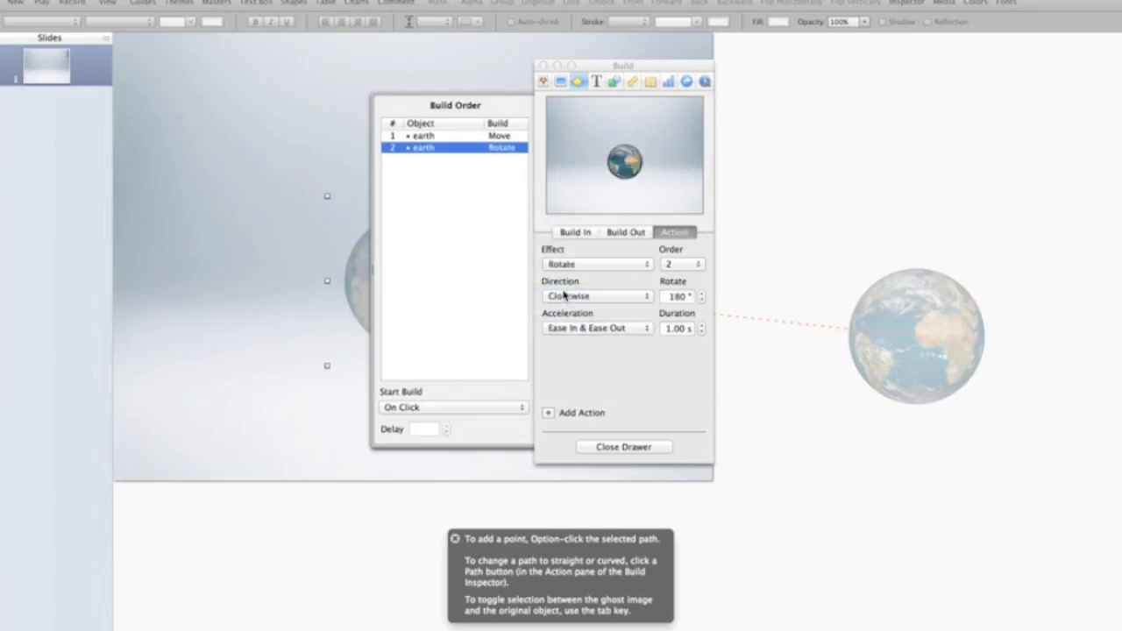
pyautogui.click(597, 295)
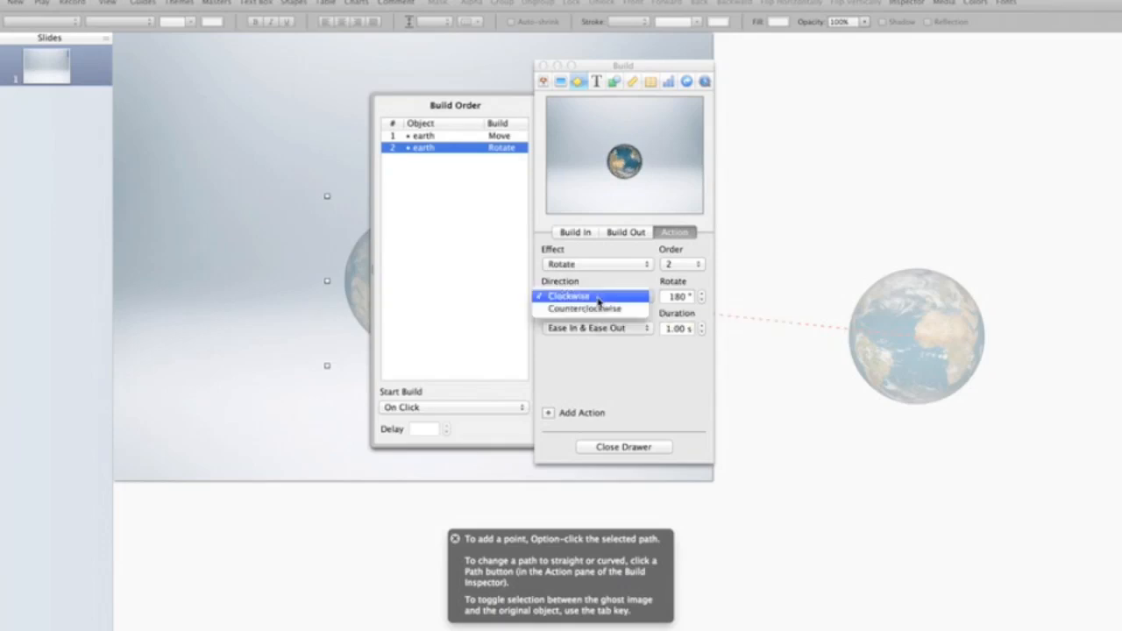
pyautogui.click(586, 309)
pyautogui.write('360')
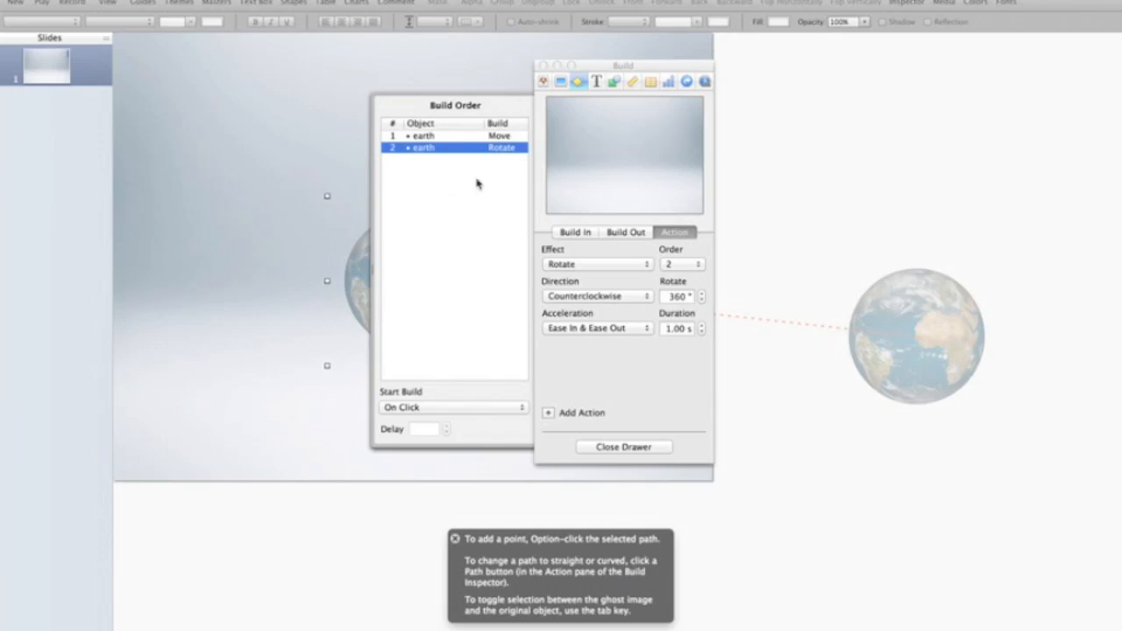
pyautogui.moveTo(463, 397)
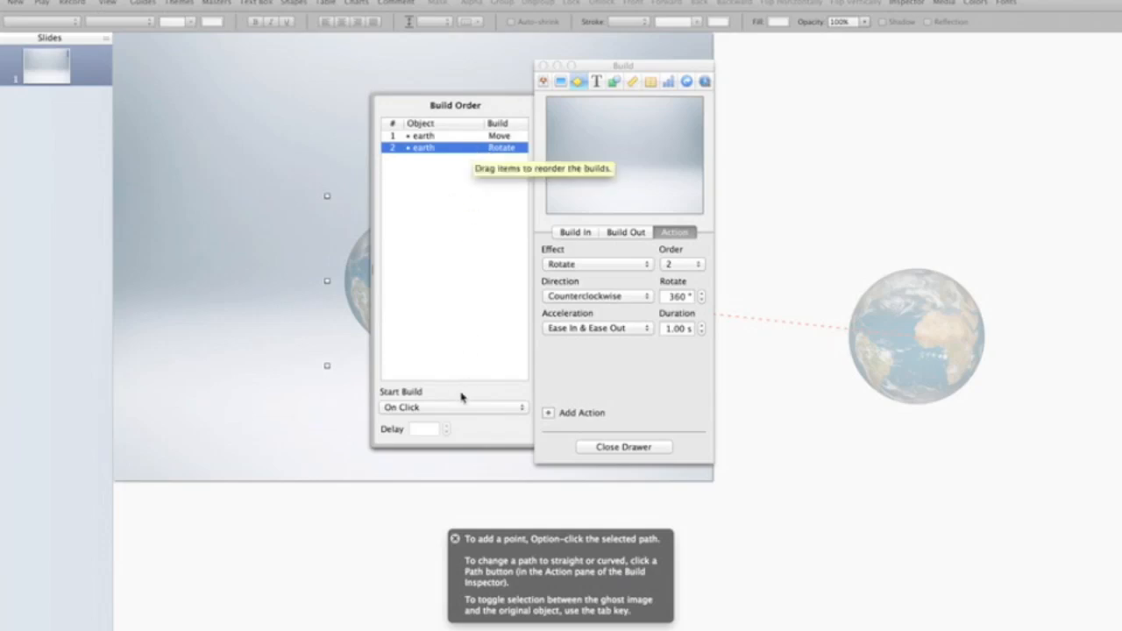
# Start the Rotate build automatically with build 1.
pyautogui.click(452, 407)
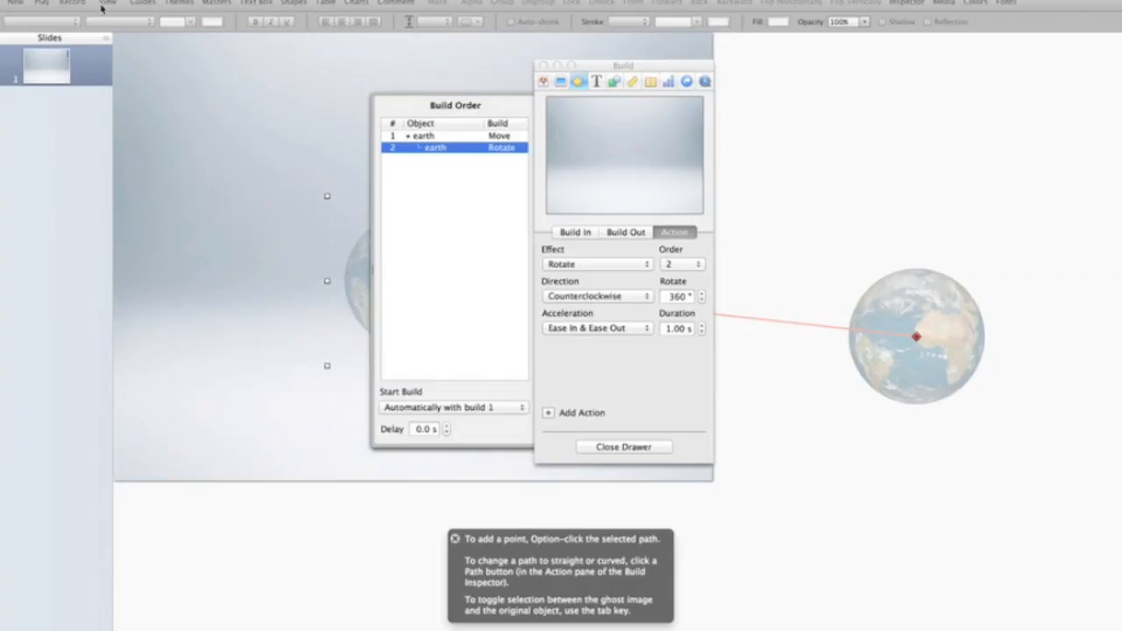
pyautogui.moveTo(313, 253)
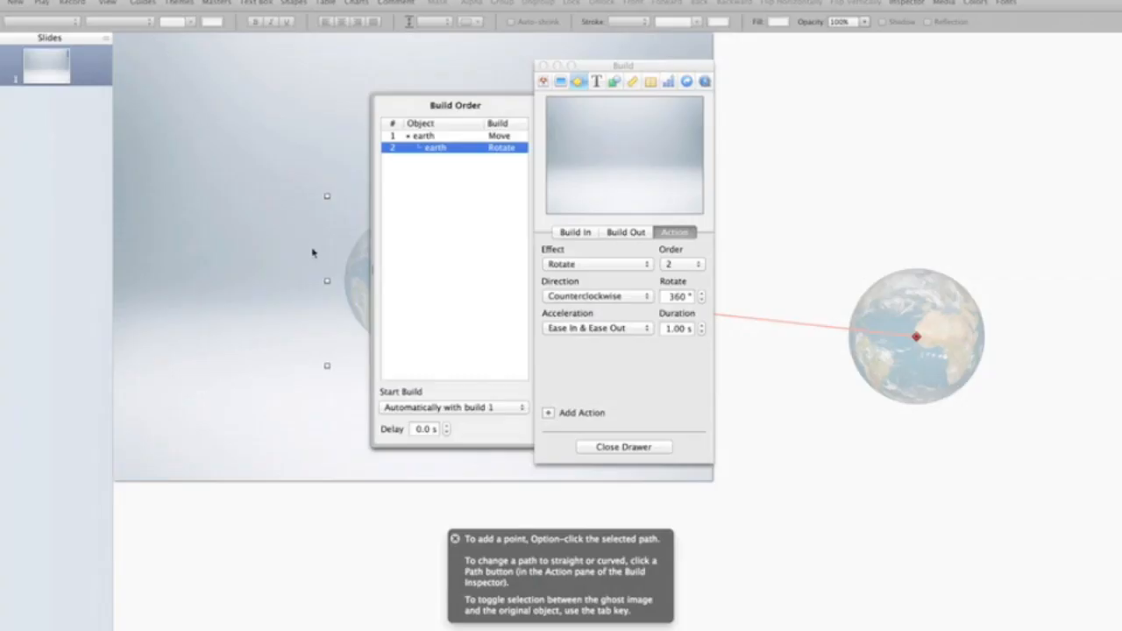
pyautogui.moveTo(367, 349)
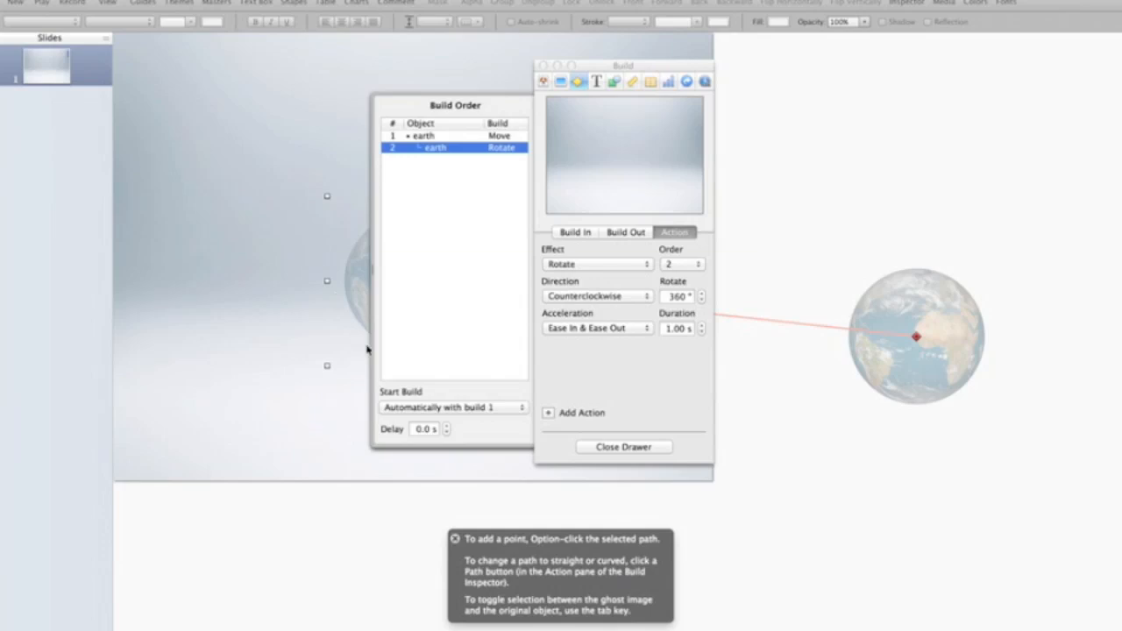
pyautogui.moveTo(552, 342)
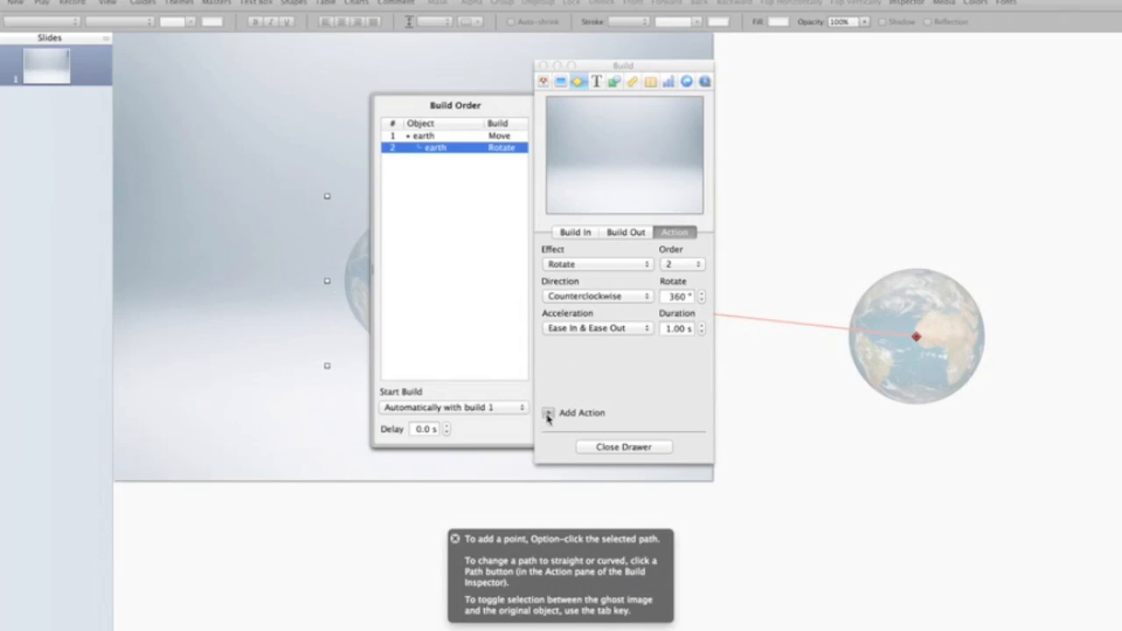
# Add a Scale action to 200% starting automatically with build 1.
pyautogui.click(548, 413)
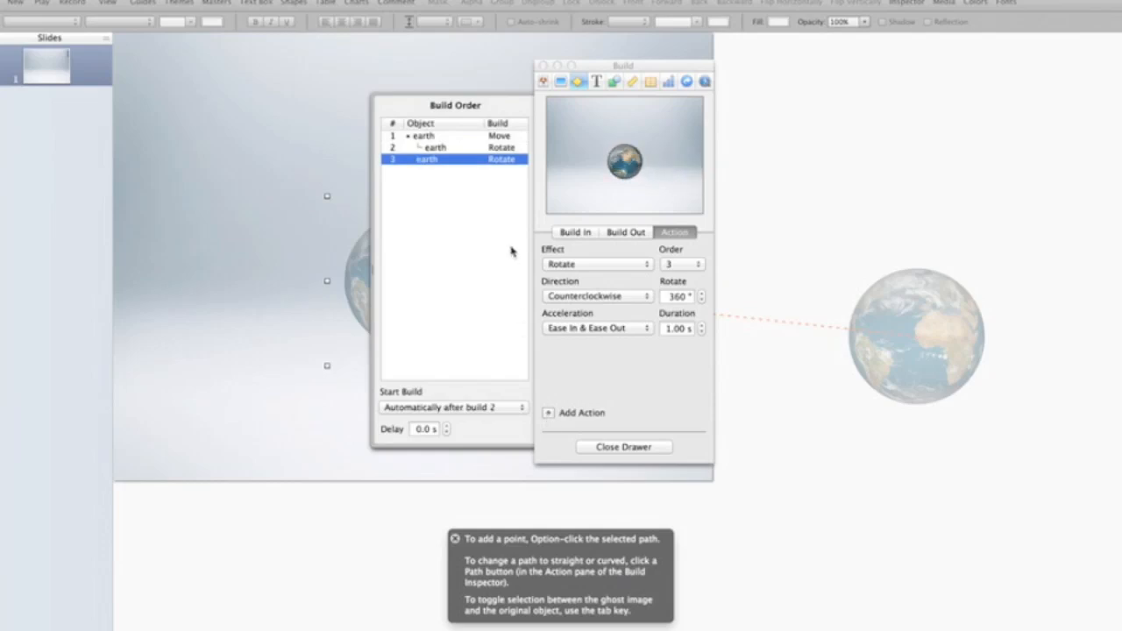
pyautogui.moveTo(512, 252)
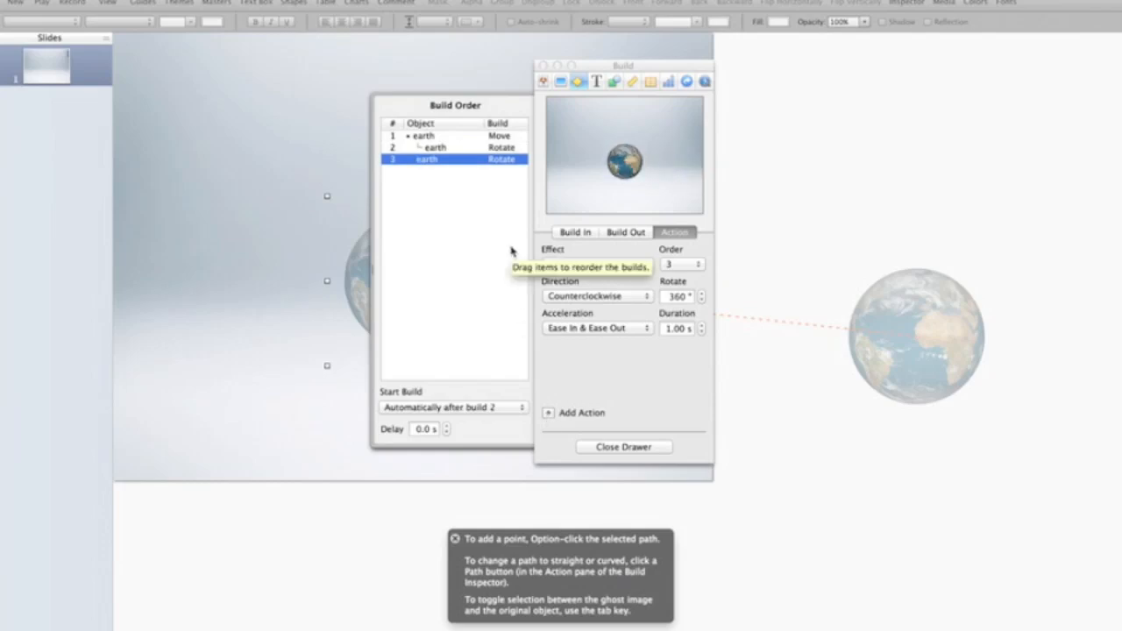
pyautogui.moveTo(511, 184)
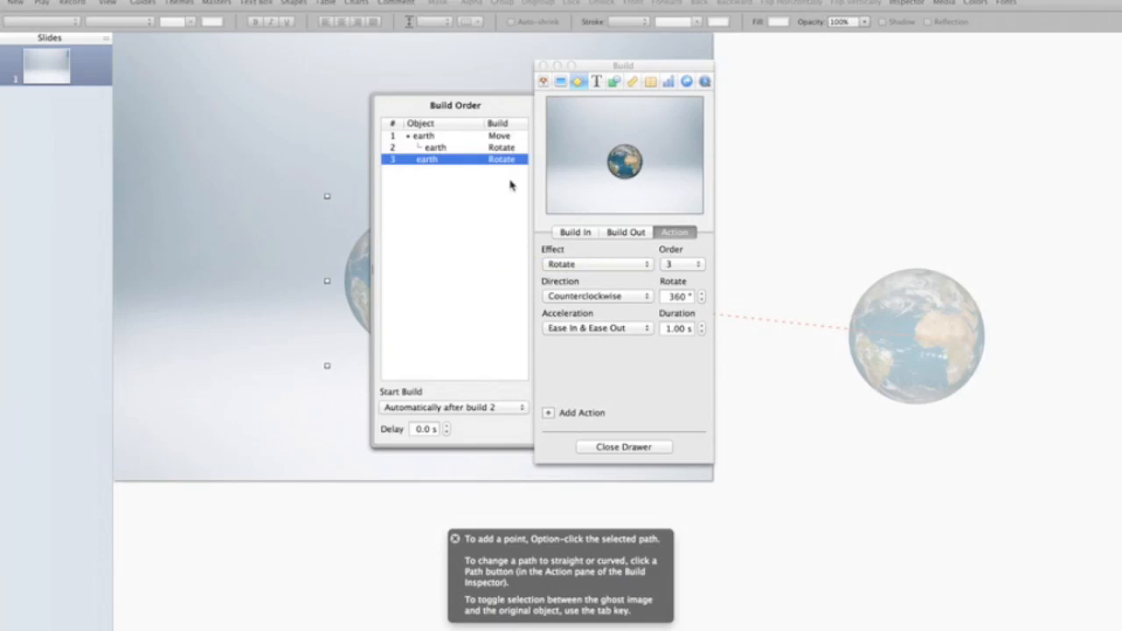
pyautogui.click(597, 263)
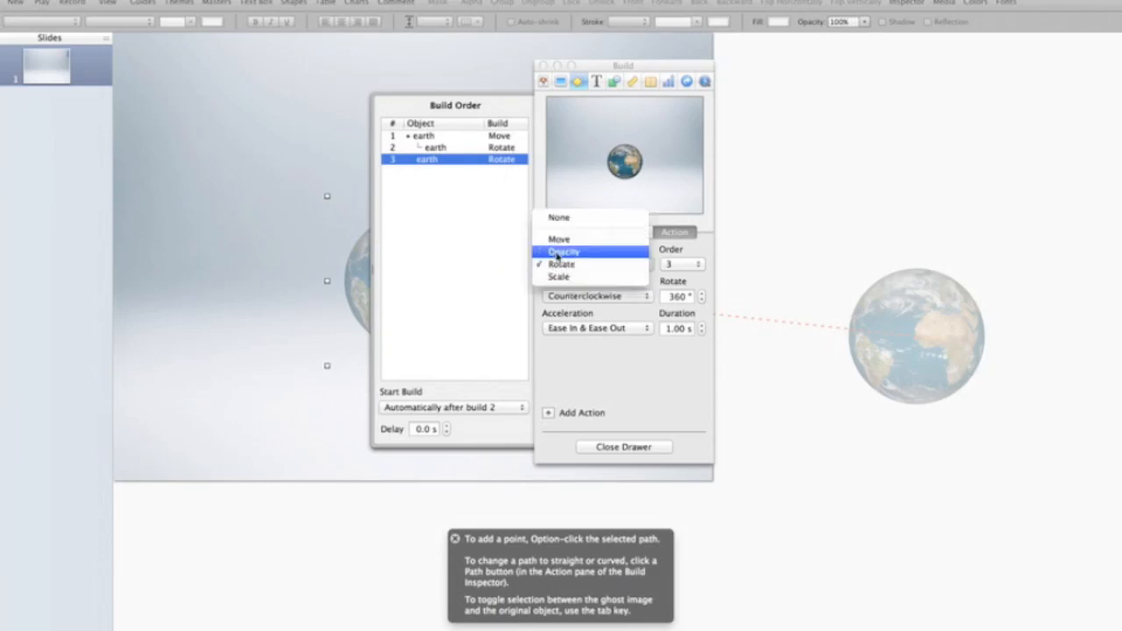
pyautogui.click(561, 264)
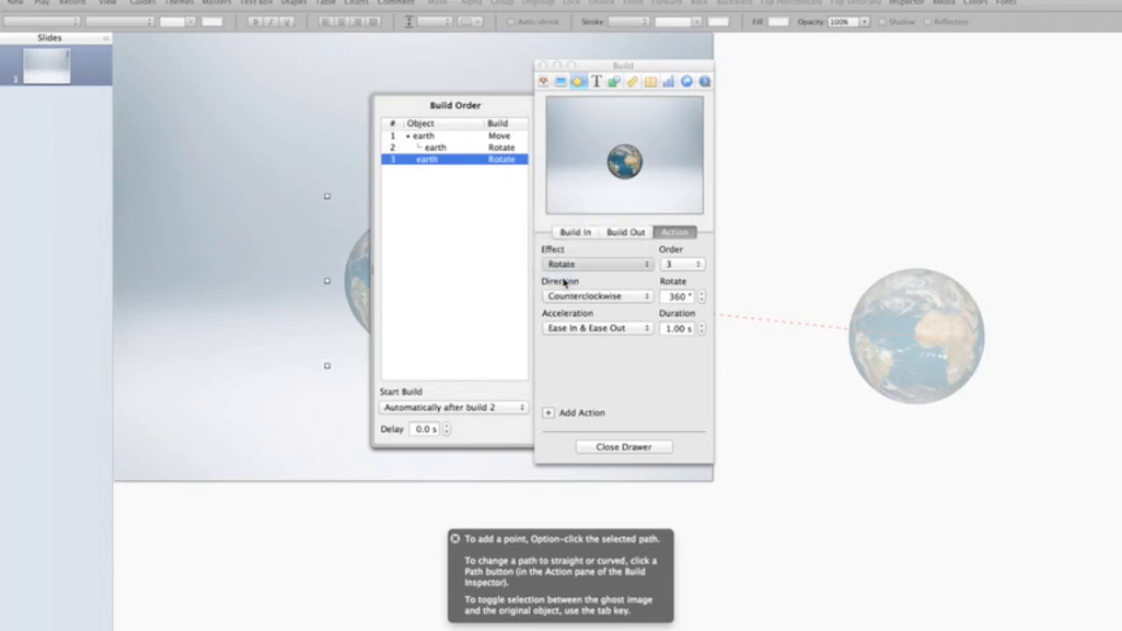
pyautogui.click(596, 264)
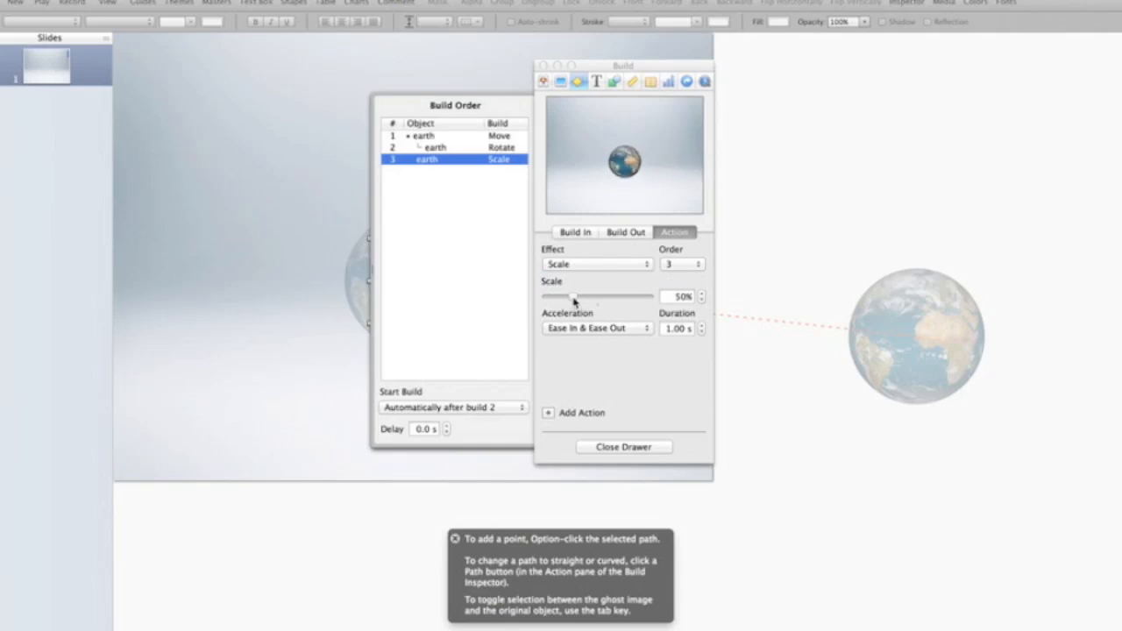
pyautogui.moveTo(565, 296); pyautogui.dragTo(640, 296)
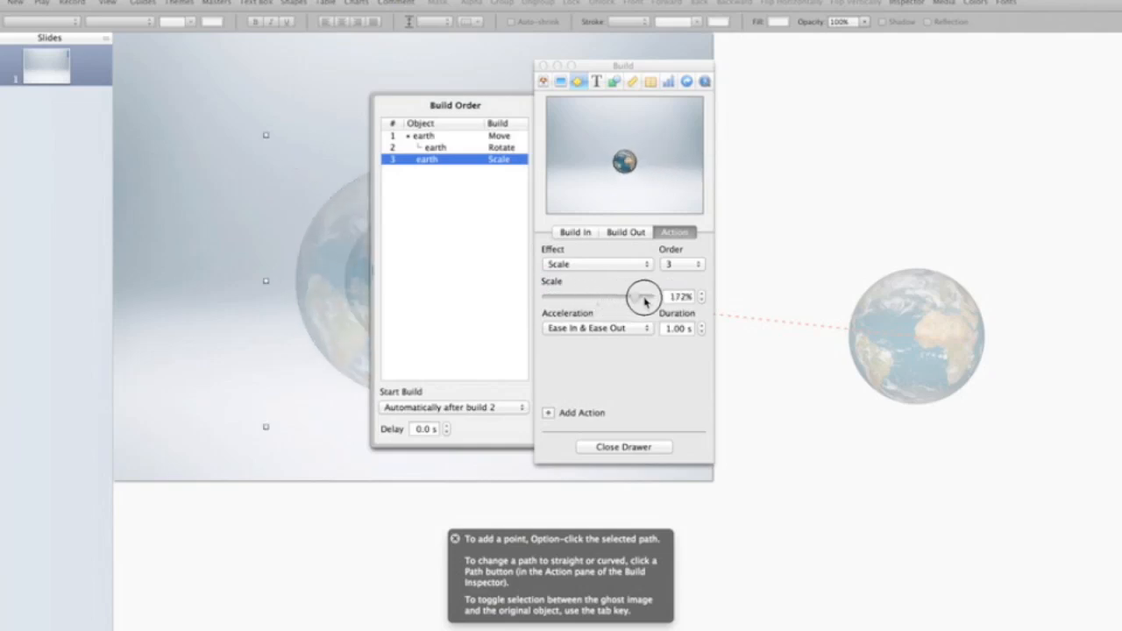
pyautogui.moveTo(645, 296); pyautogui.dragTo(662, 296)
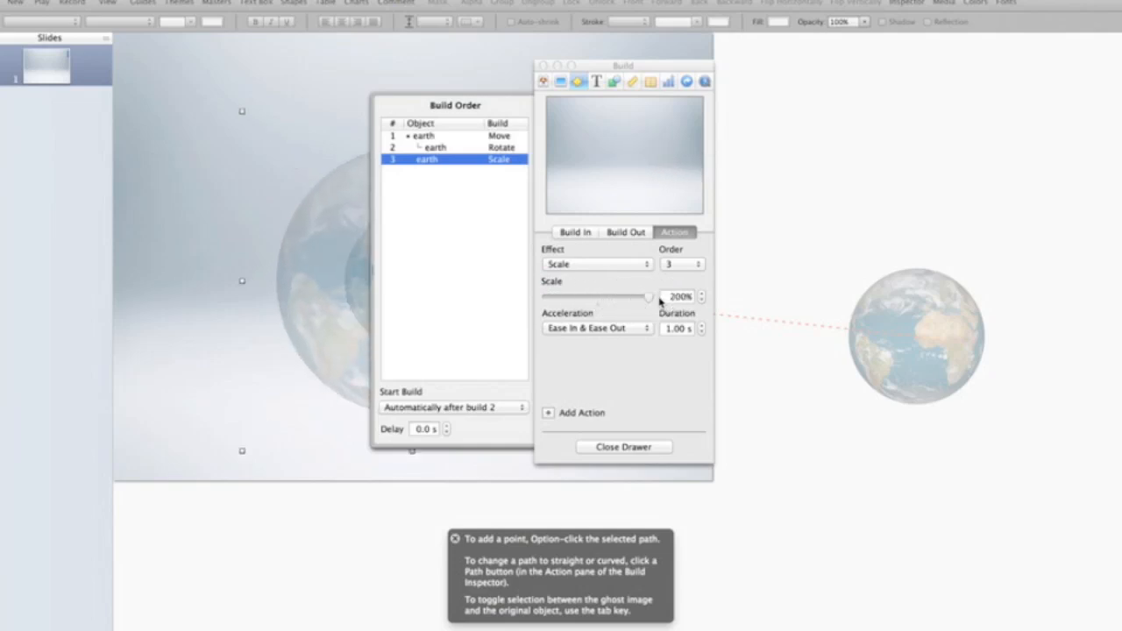
pyautogui.moveTo(649, 296)
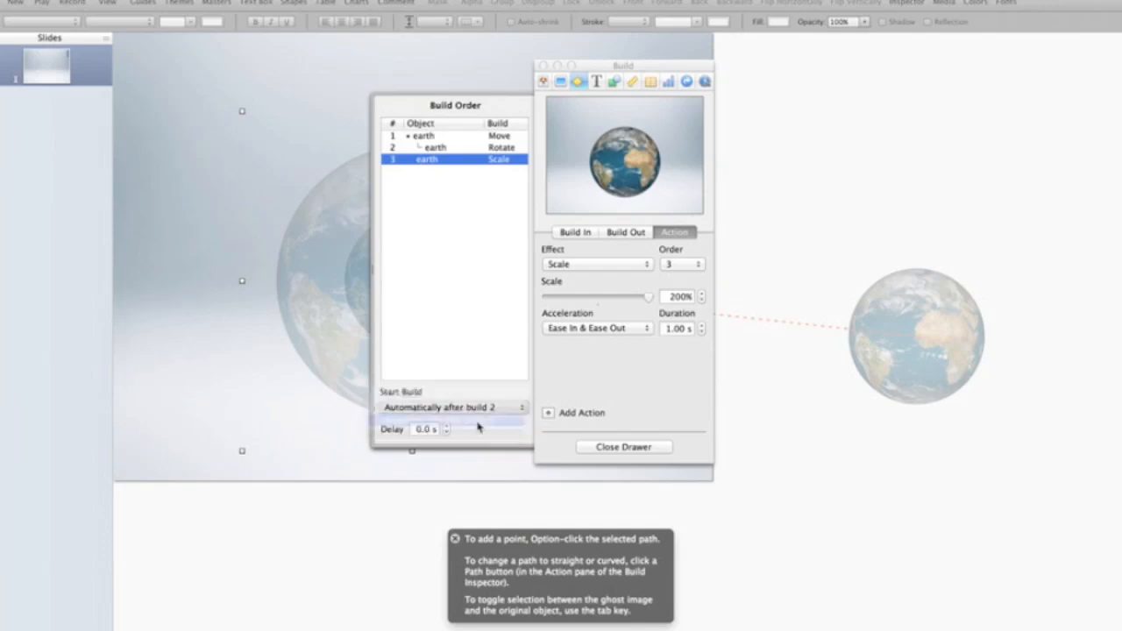
pyautogui.click(451, 407)
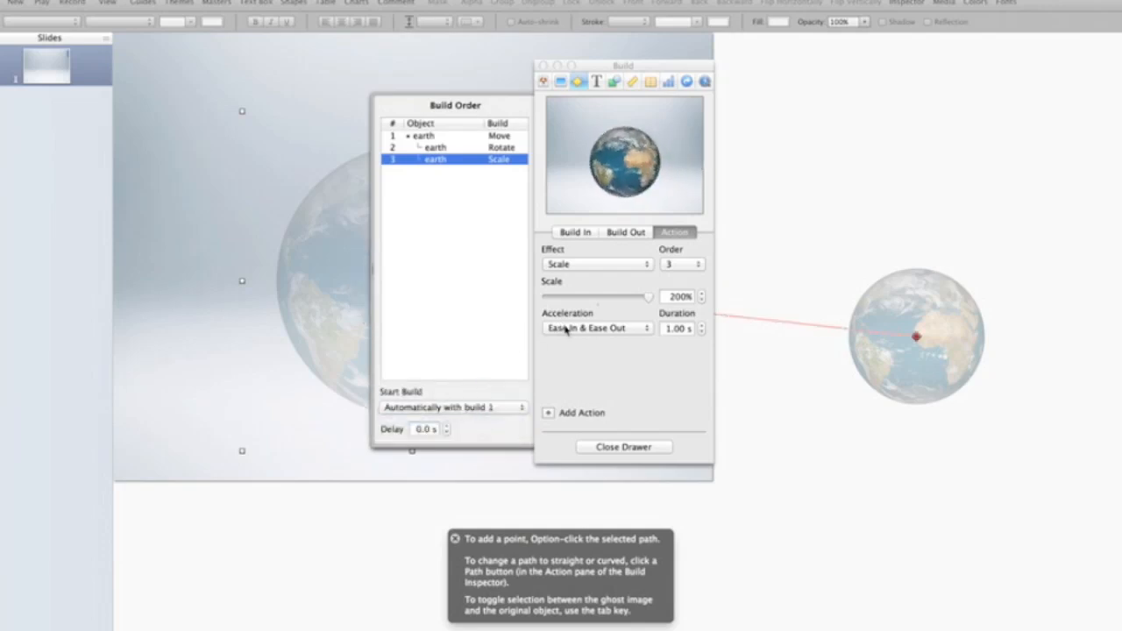
# Set the earth's Scale action acceleration to None so it runs at constant speed.
pyautogui.click(596, 328)
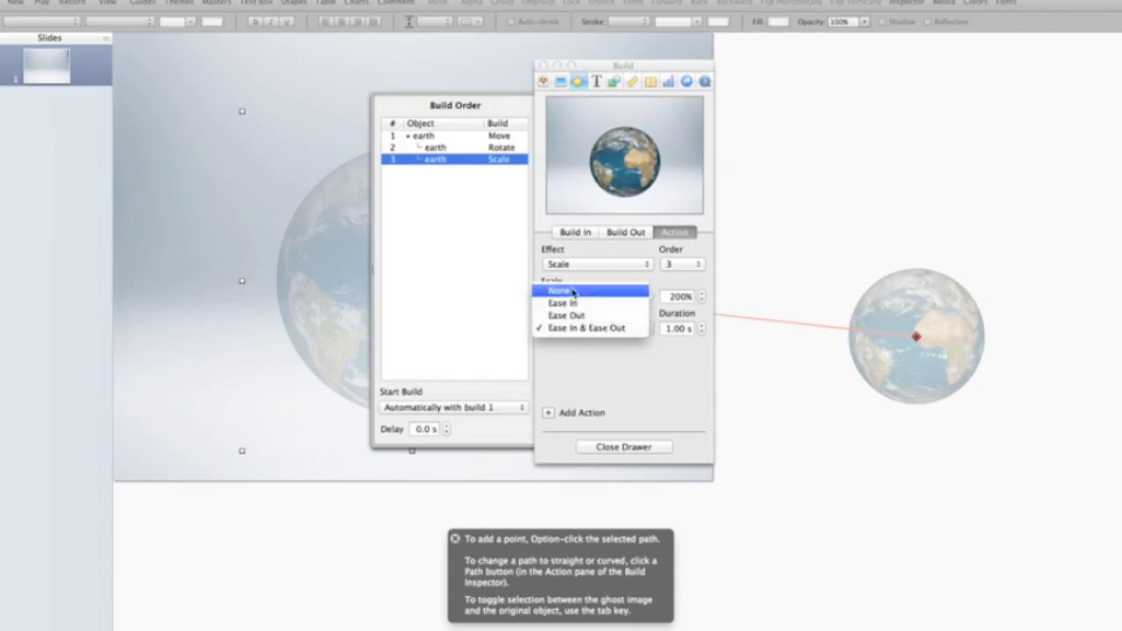
pyautogui.click(562, 290)
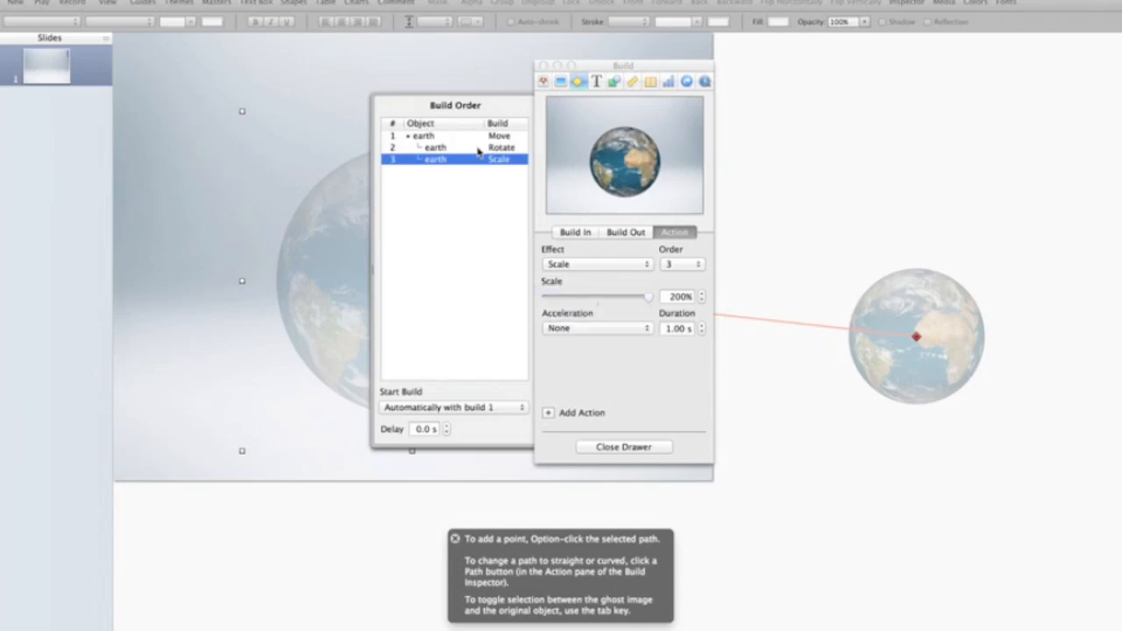
# Set the earth's Rotate action acceleration to None as well.
pyautogui.click(474, 147)
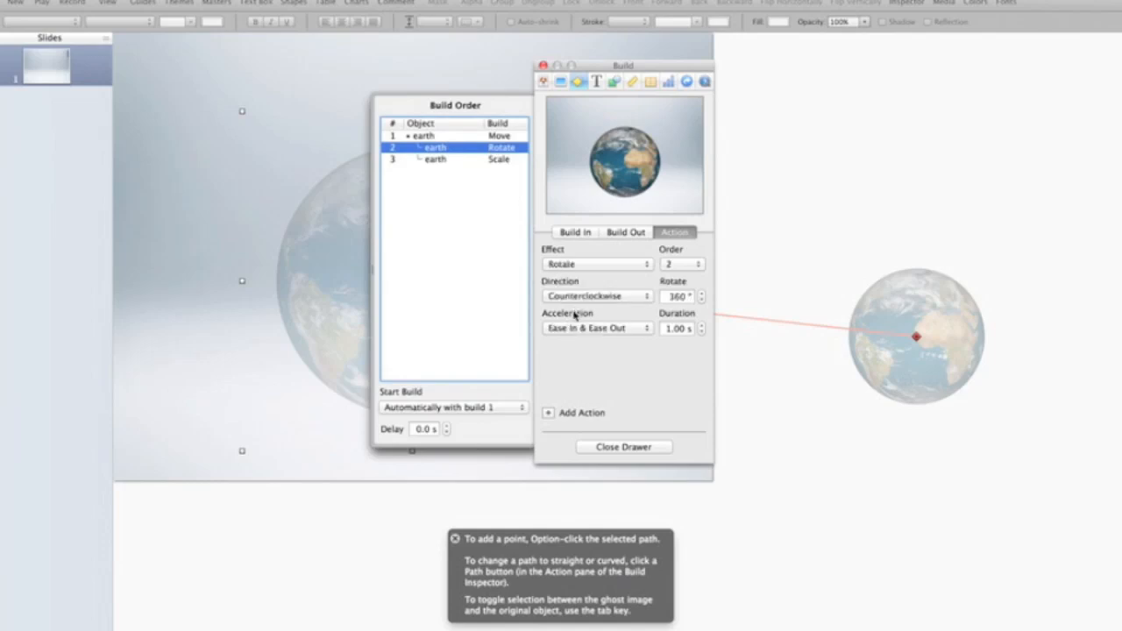
pyautogui.click(596, 328)
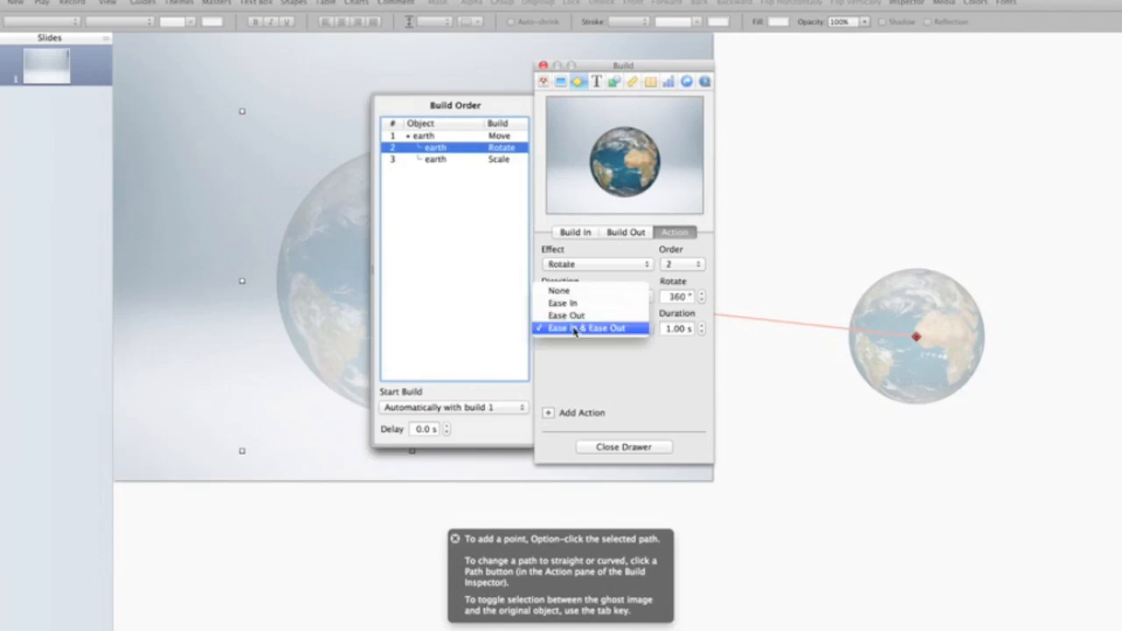
pyautogui.click(590, 328)
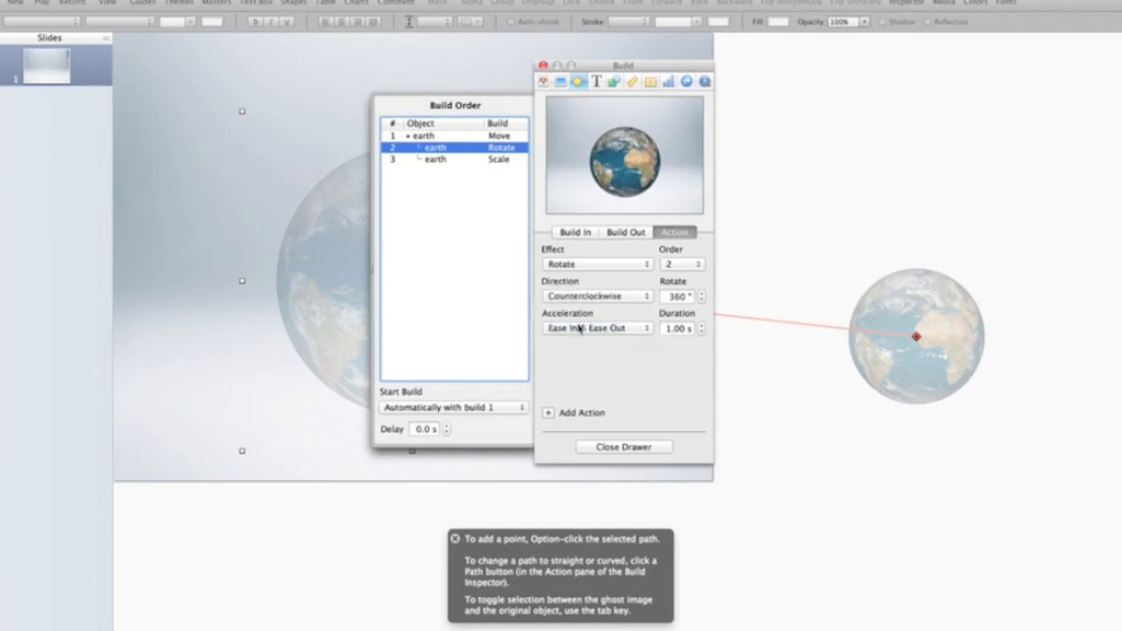
pyautogui.click(597, 328)
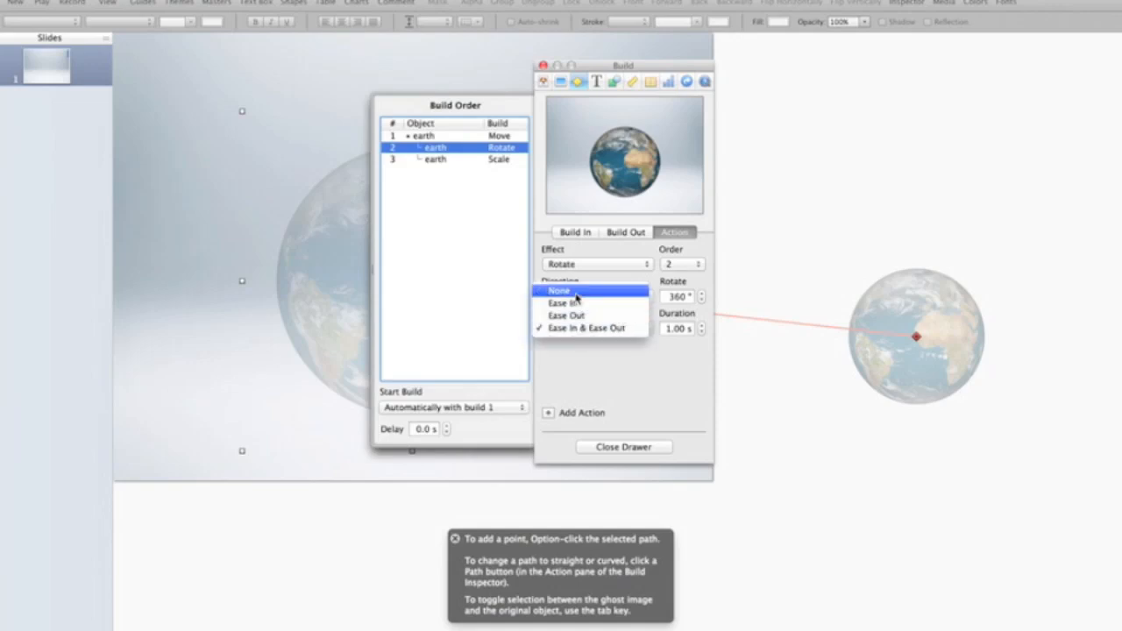
pyautogui.click(558, 290)
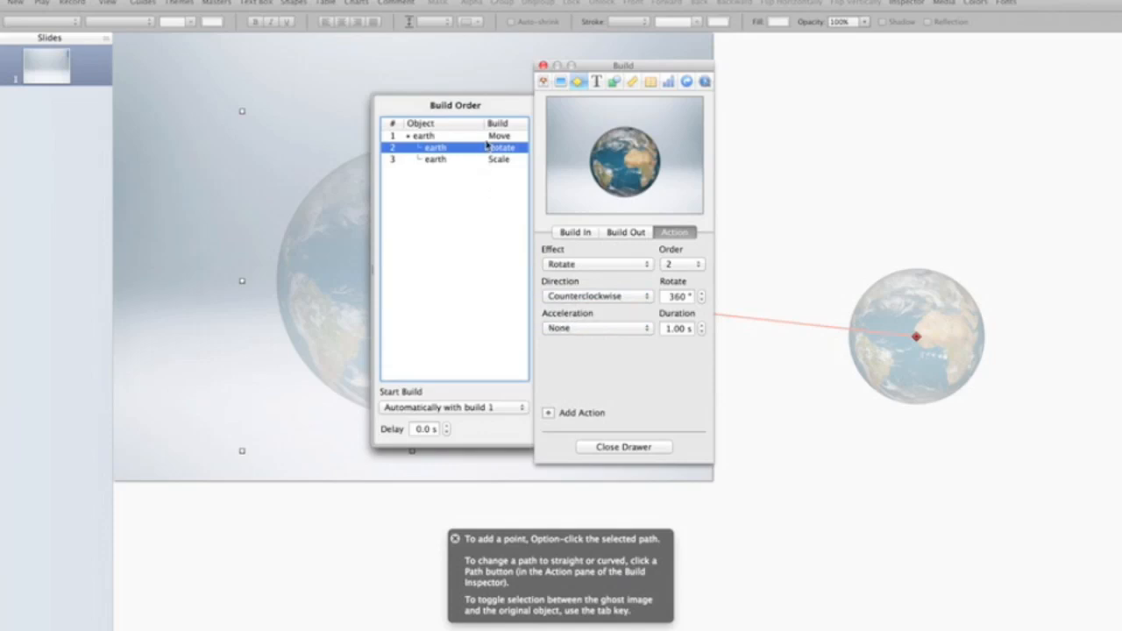
# Review the earth's Move action and close the build settings panels.
pyautogui.click(423, 136)
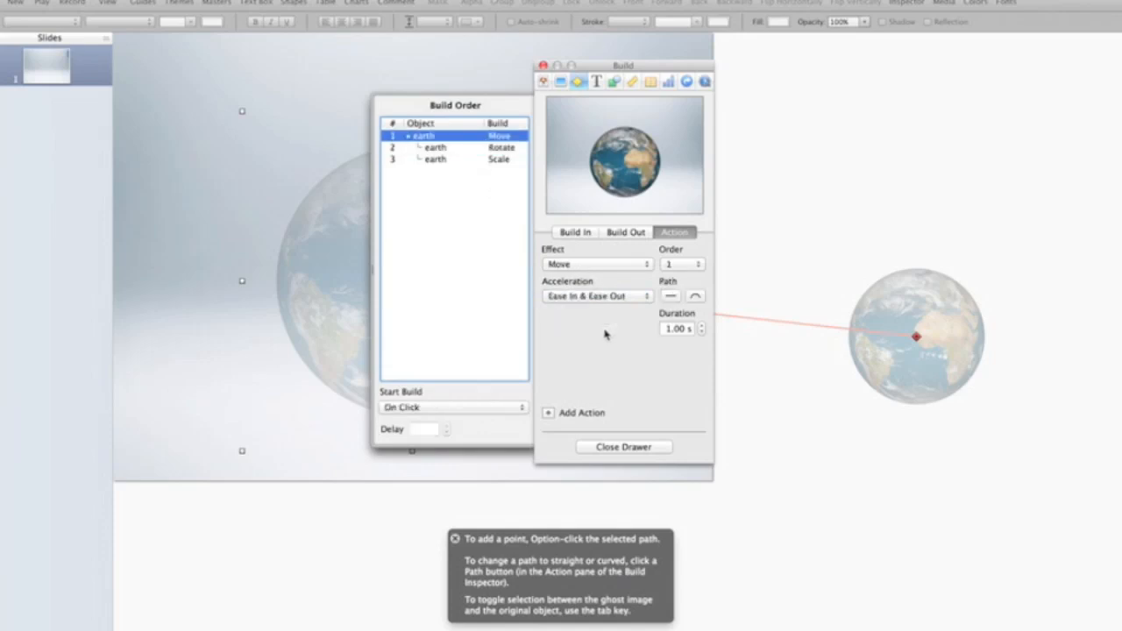
pyautogui.click(596, 296)
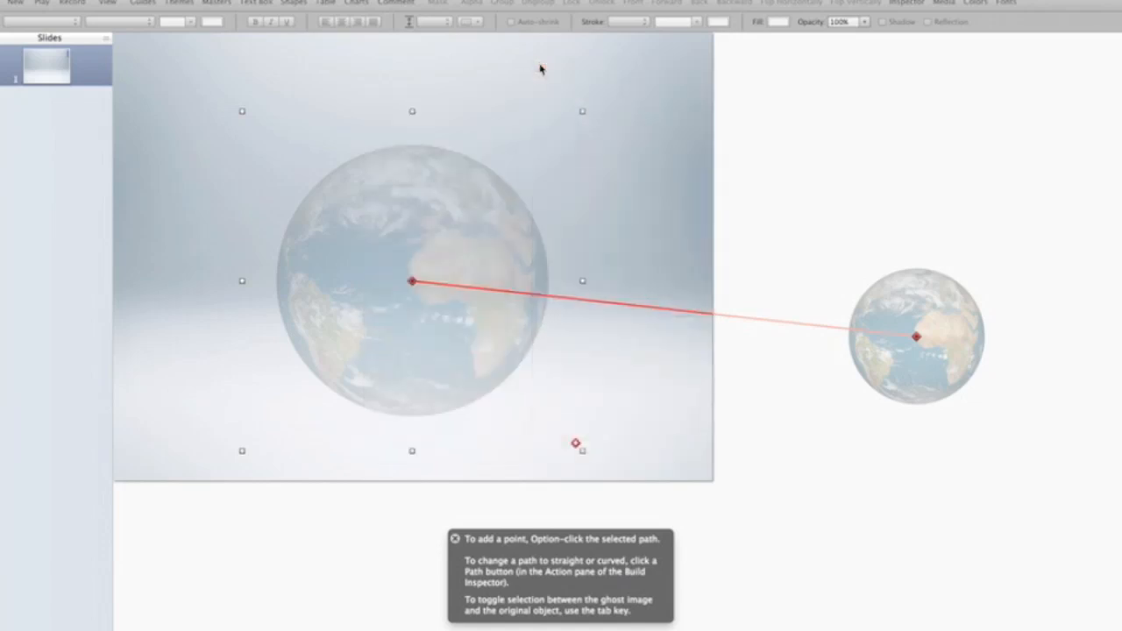
# Drag the earth's starting position far right off the slide, lengthening its motion path.
pyautogui.moveTo(914, 340); pyautogui.dragTo(915, 327)
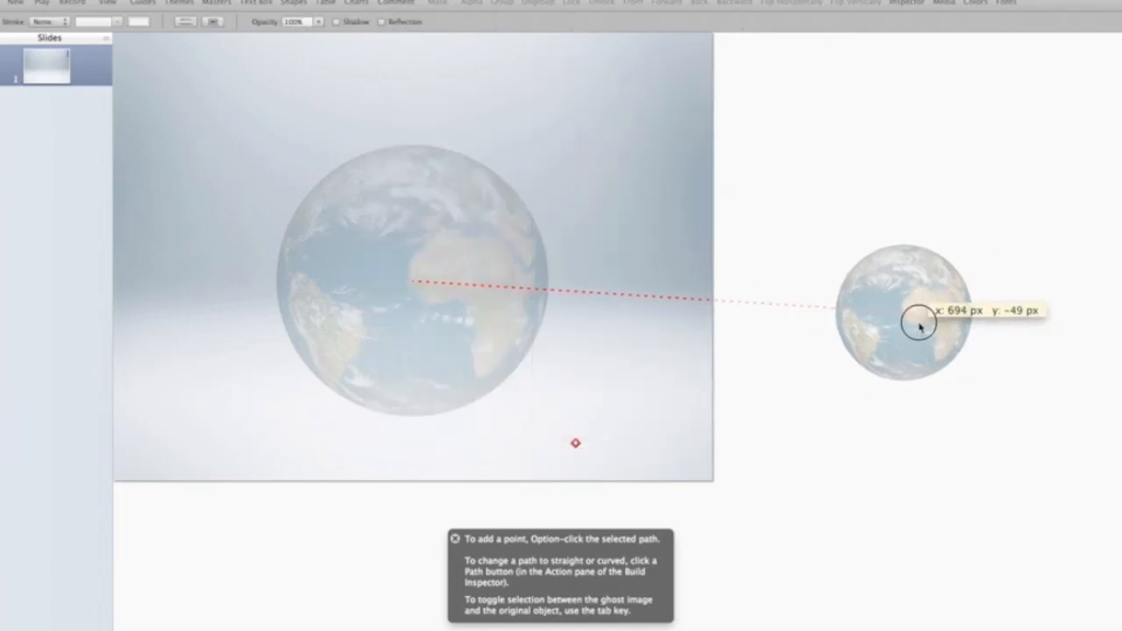
pyautogui.moveTo(919, 327); pyautogui.dragTo(877, 294)
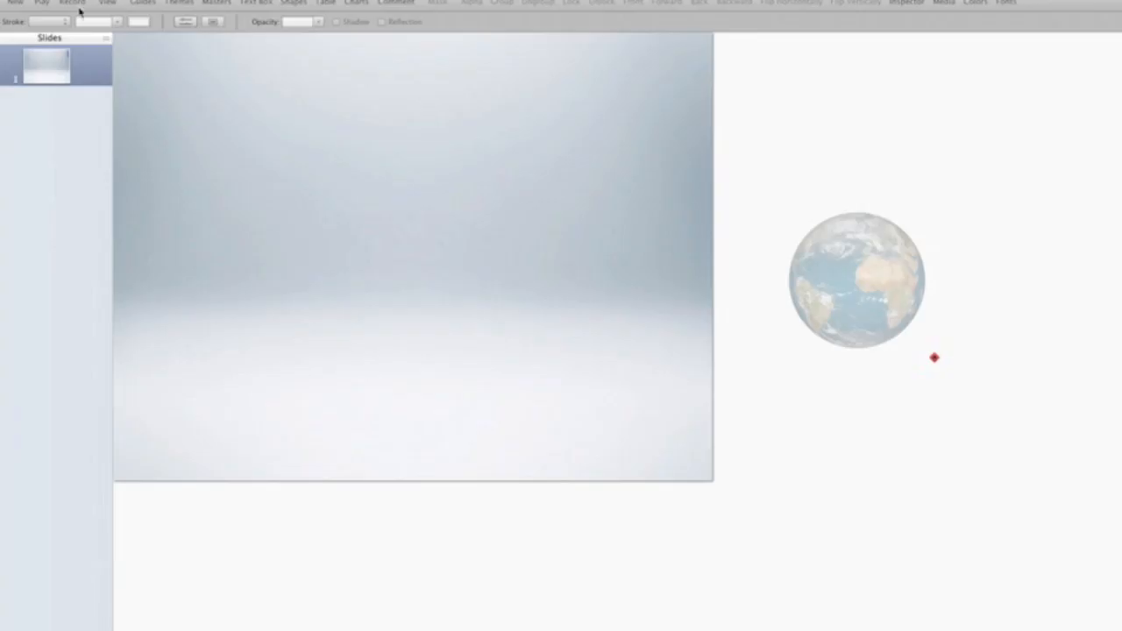
pyautogui.click(857, 281)
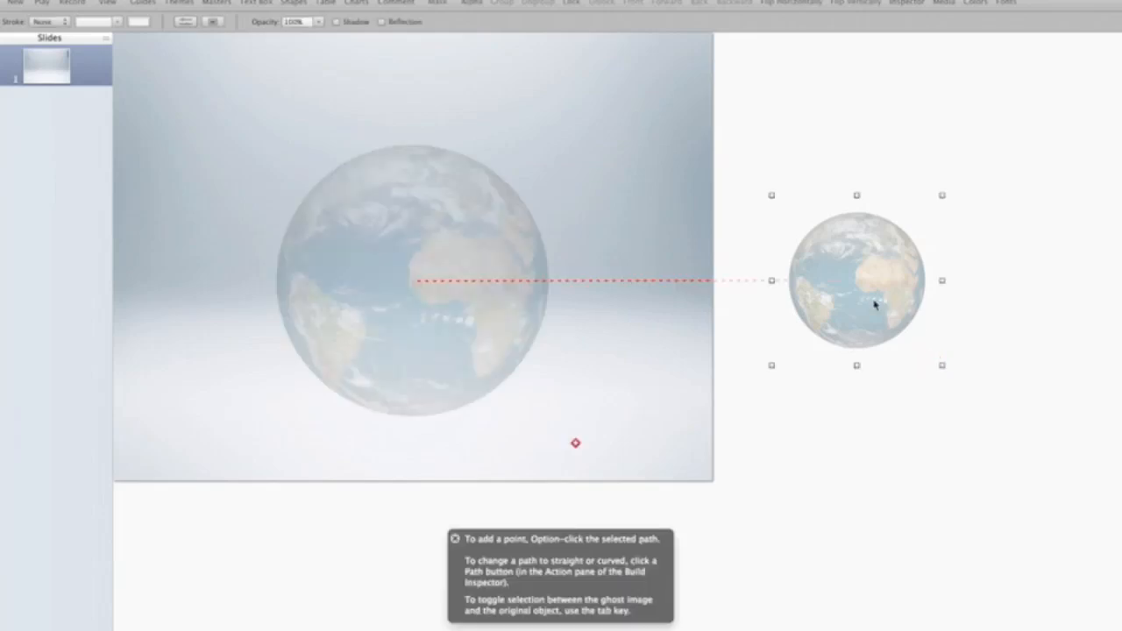
pyautogui.moveTo(857, 281); pyautogui.dragTo(1000, 281)
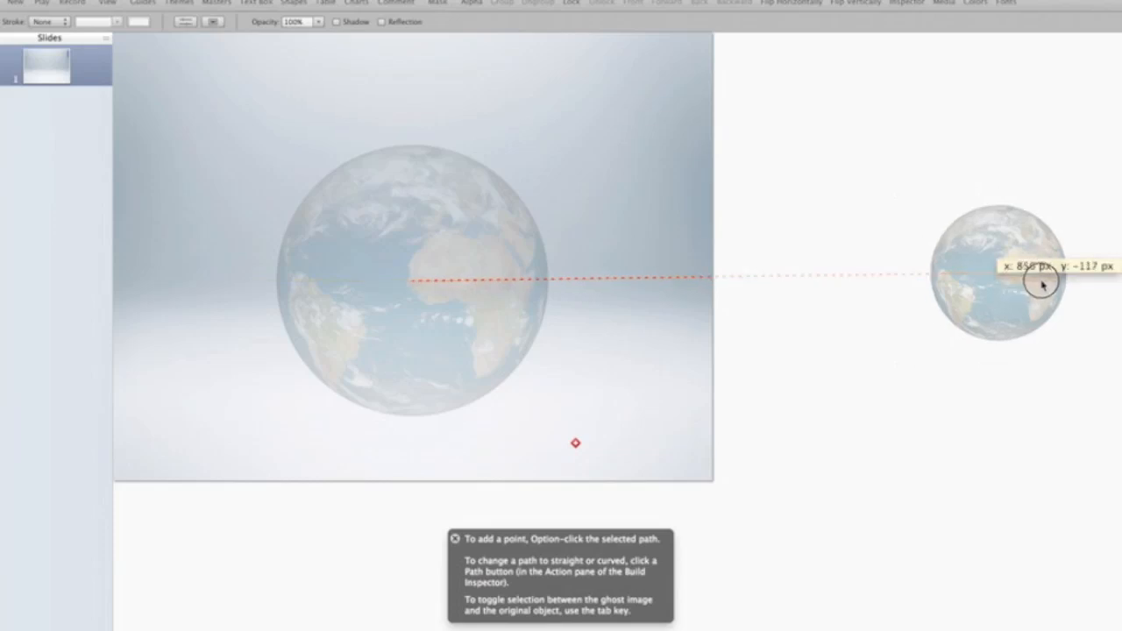
pyautogui.moveTo(999, 281); pyautogui.dragTo(1047, 325)
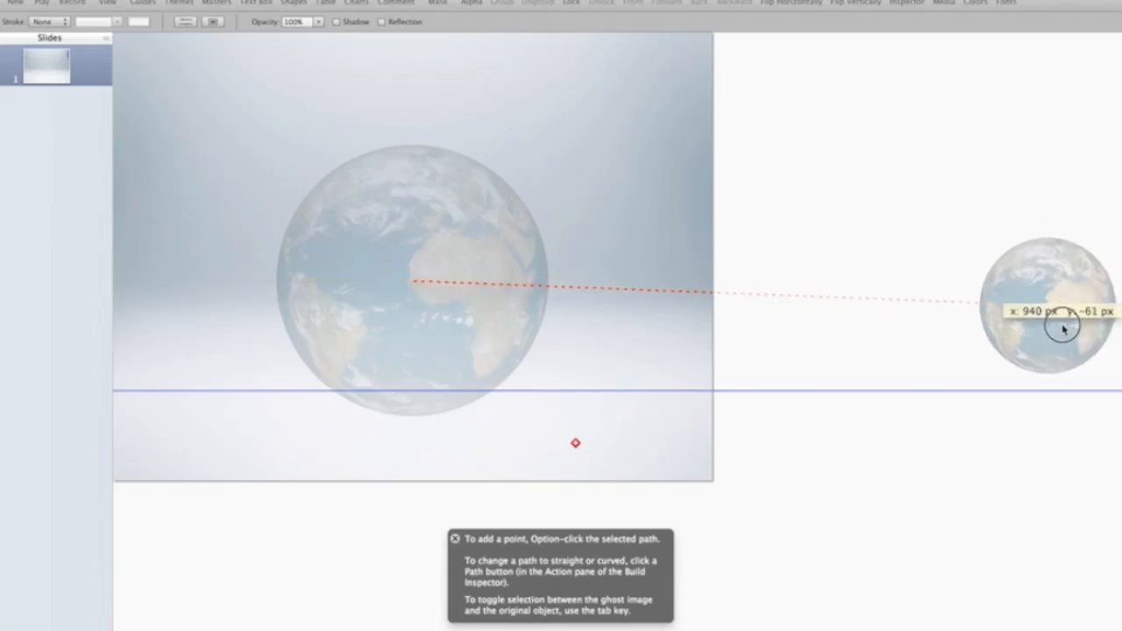
pyautogui.click(1048, 305)
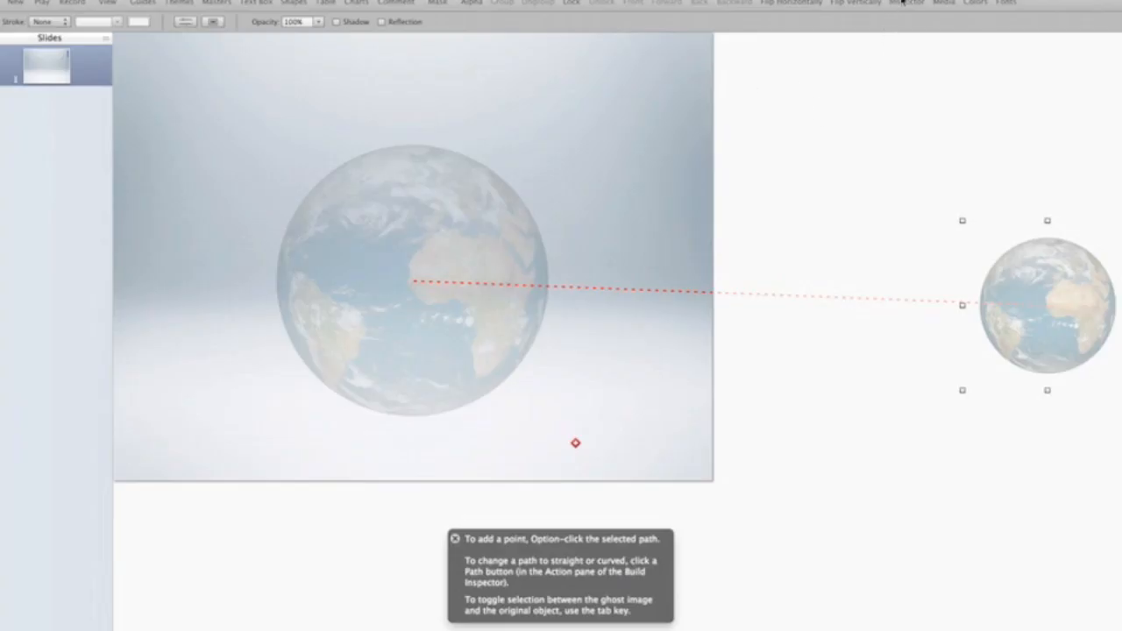
# Enable a drop shadow on the earth in the Graphic Inspector and reduce its offset to 4 px.
pyautogui.click(906, 3)
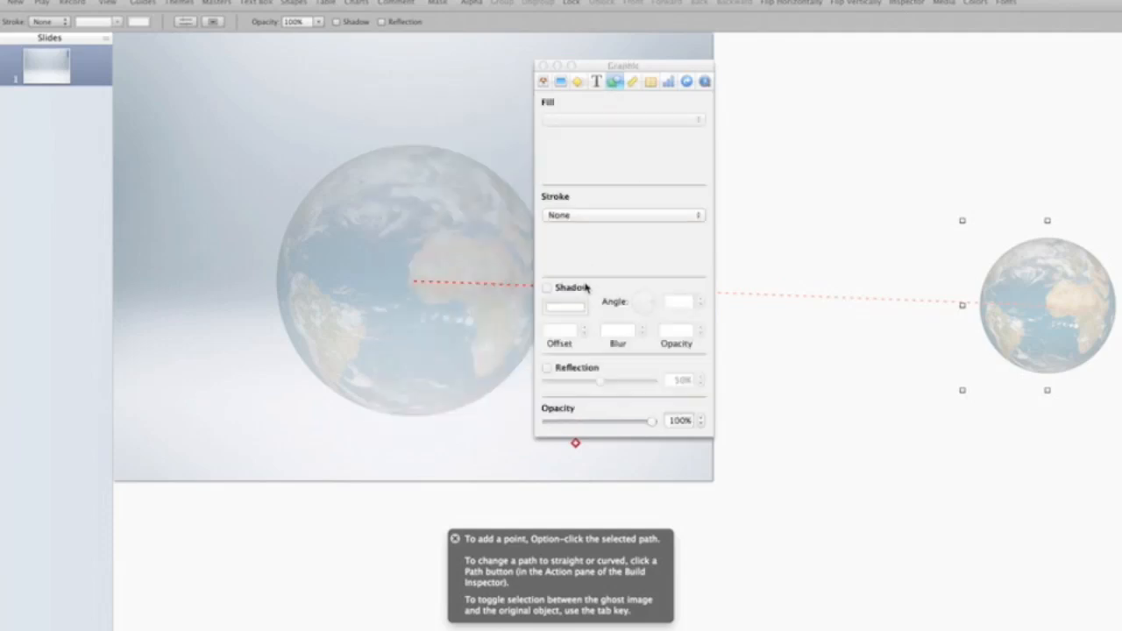
pyautogui.click(547, 367)
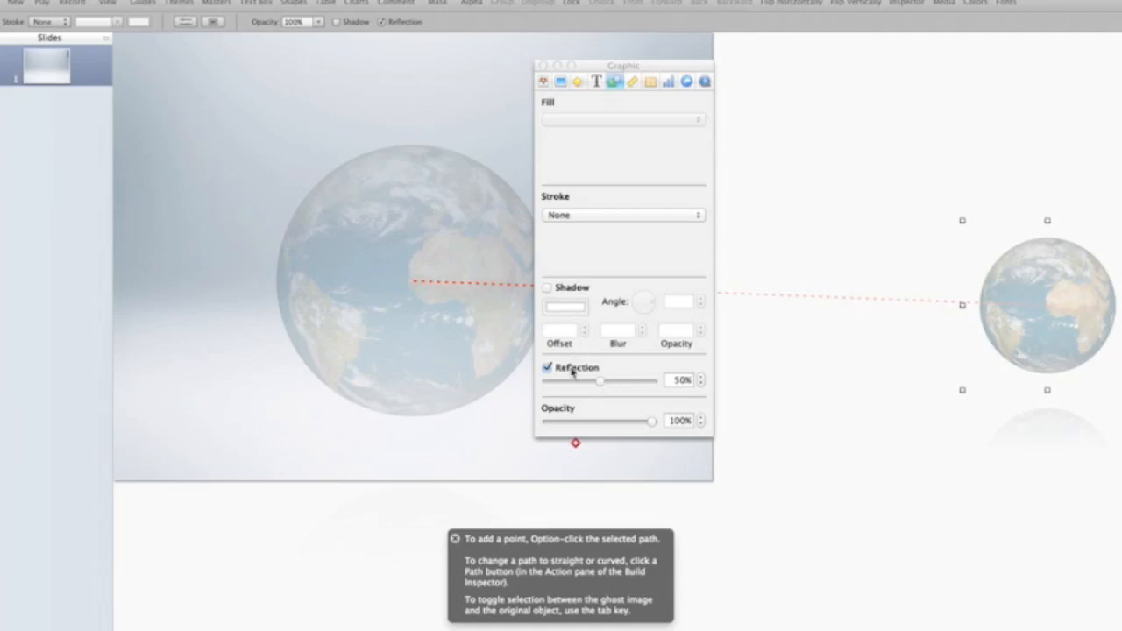
pyautogui.click(548, 287)
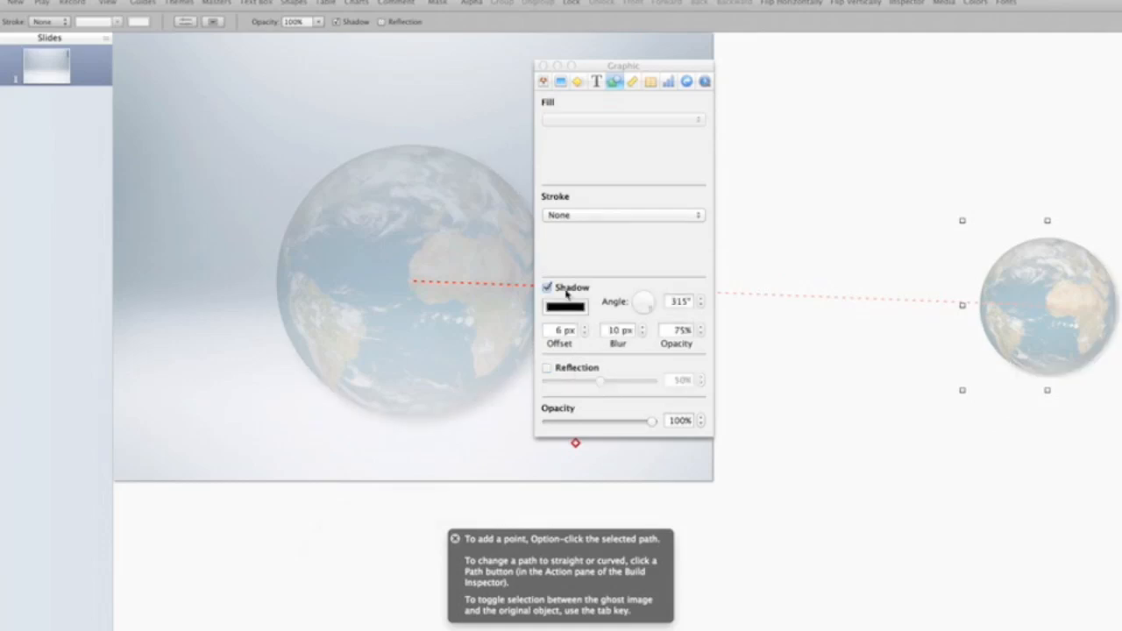
pyautogui.click(584, 333)
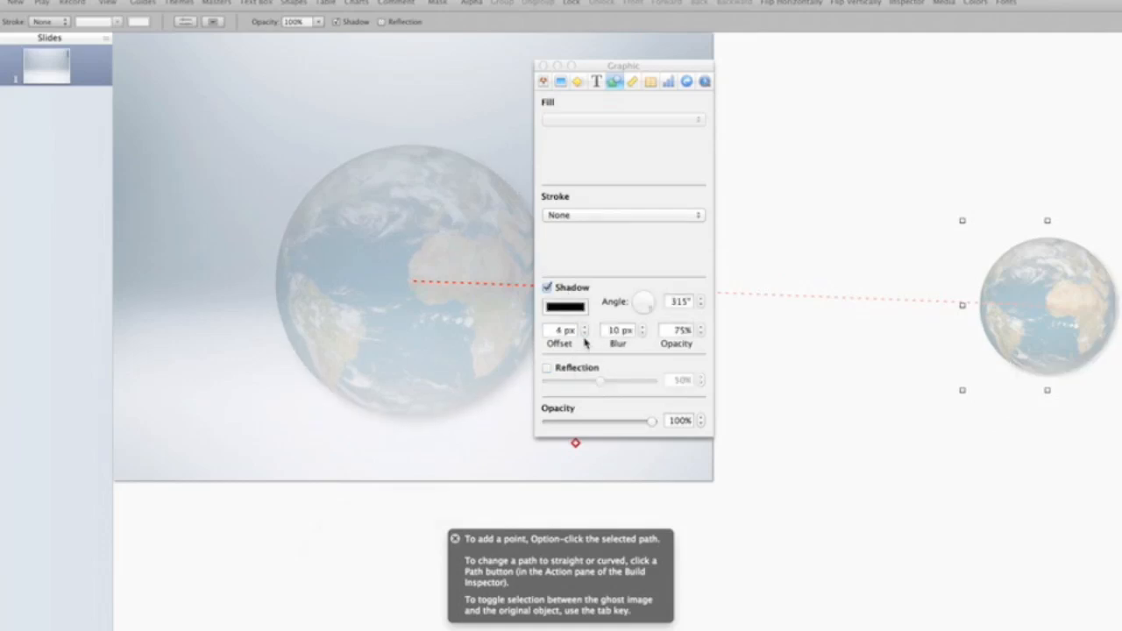